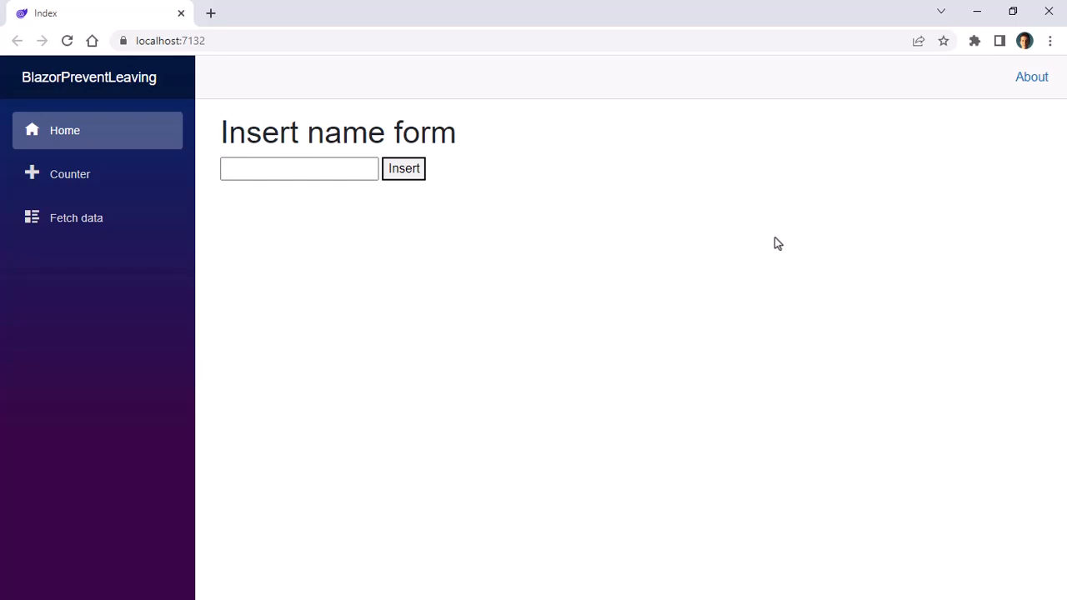
mouse_move(455, 200)
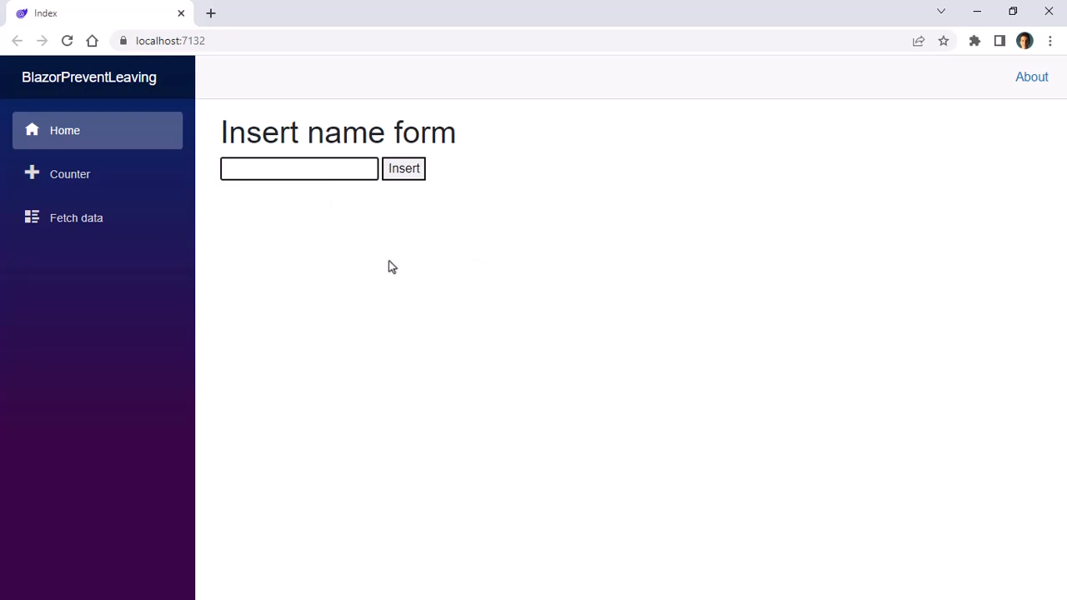
Step: Insert Felipe into the list, then leave Claudia typed but unsaved and go to the Counter page
text(Felipe)
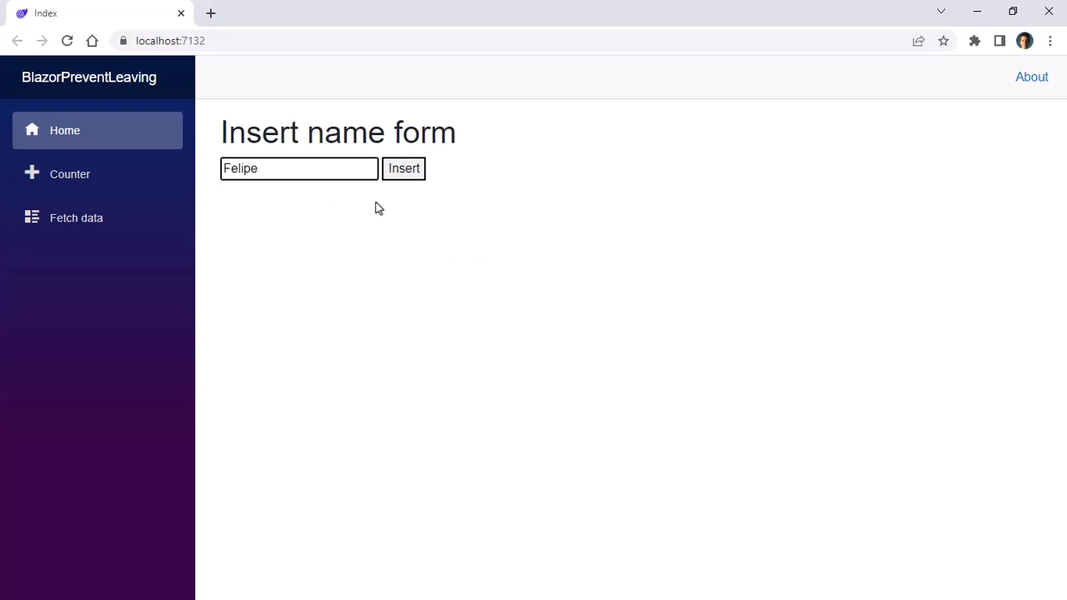
click(404, 169)
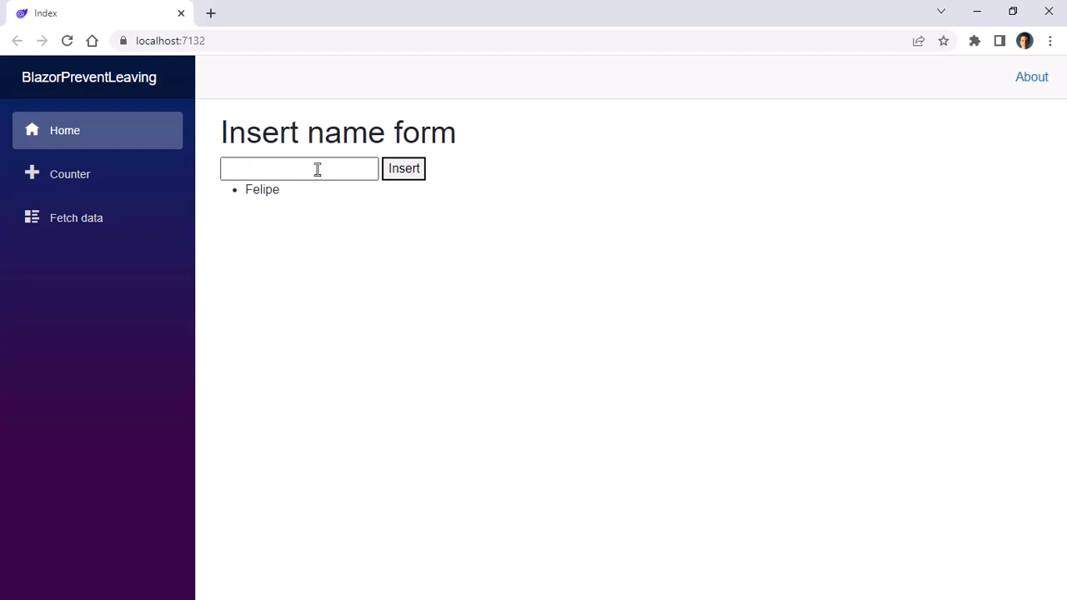
text(Claudia)
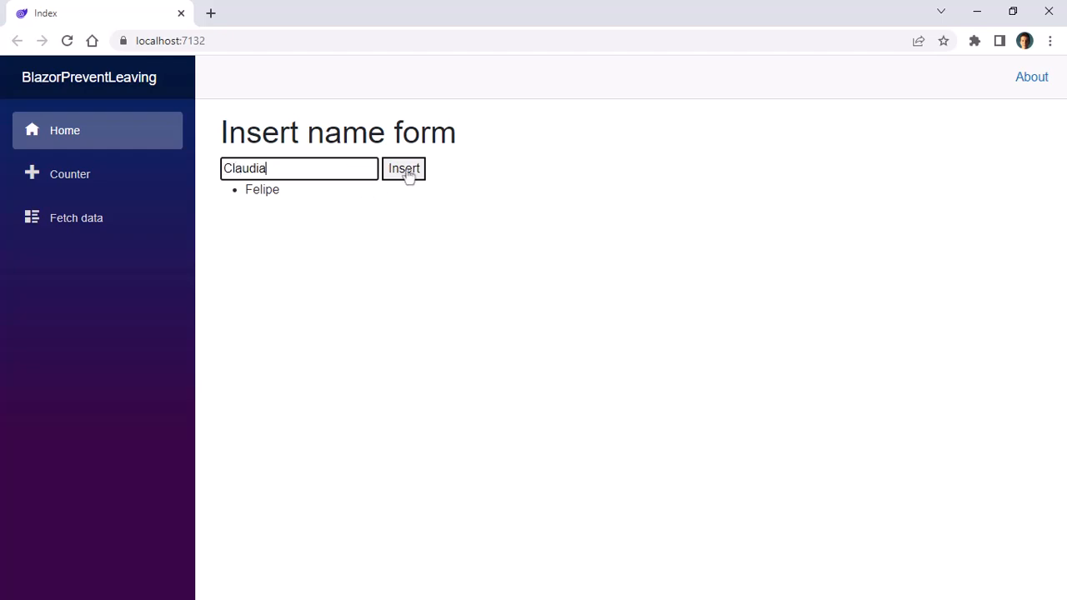
mouse_move(70, 173)
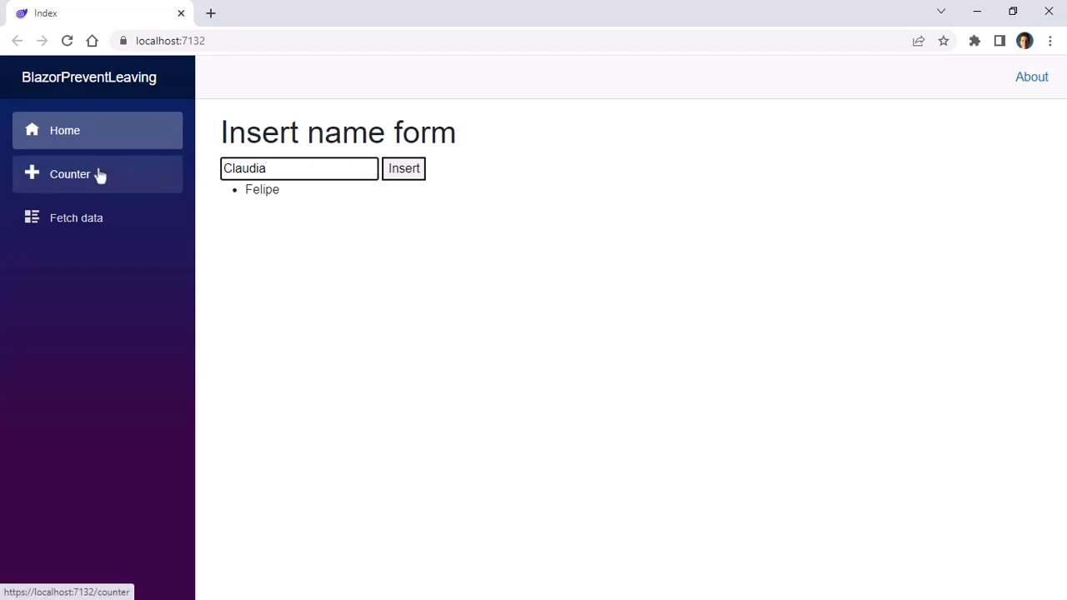
click(70, 173)
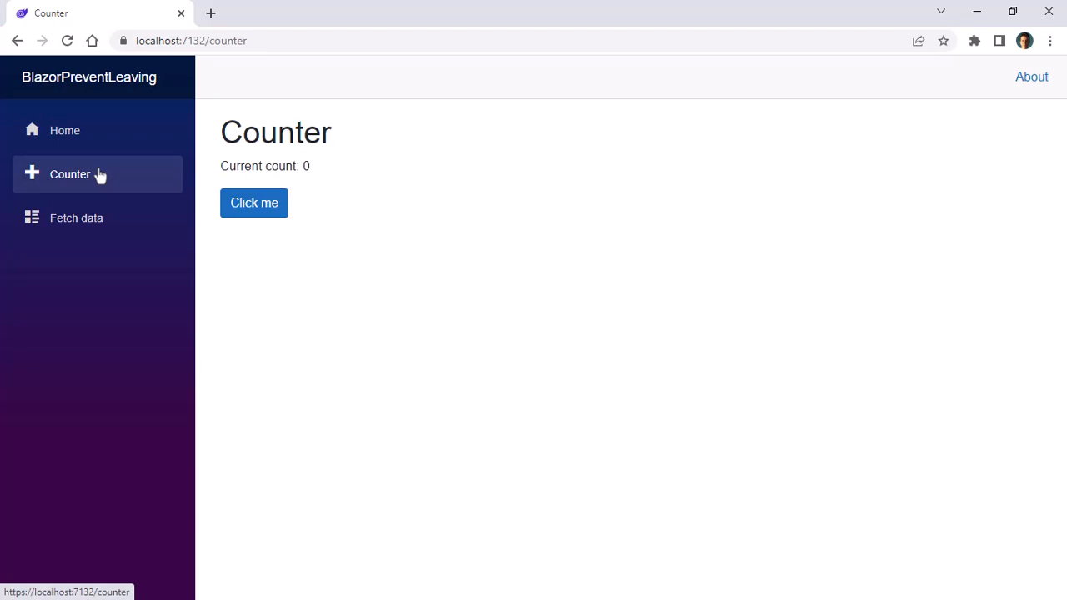
mouse_move(100, 146)
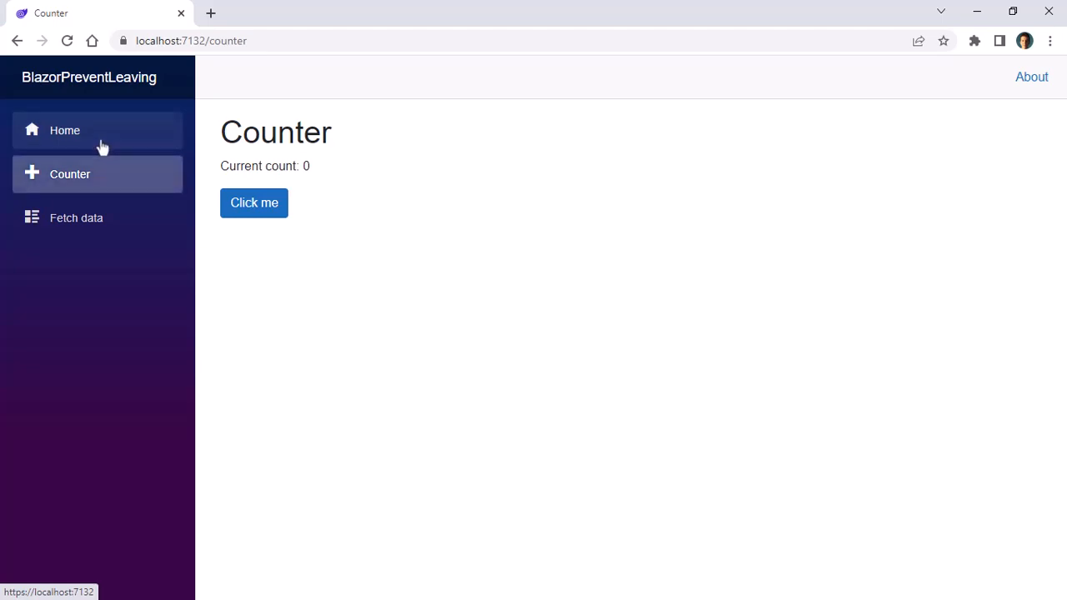
Step: On the home page markup, add <NavigationLock OnBeforeInternalNavigation="" /> above the name input
click(65, 130)
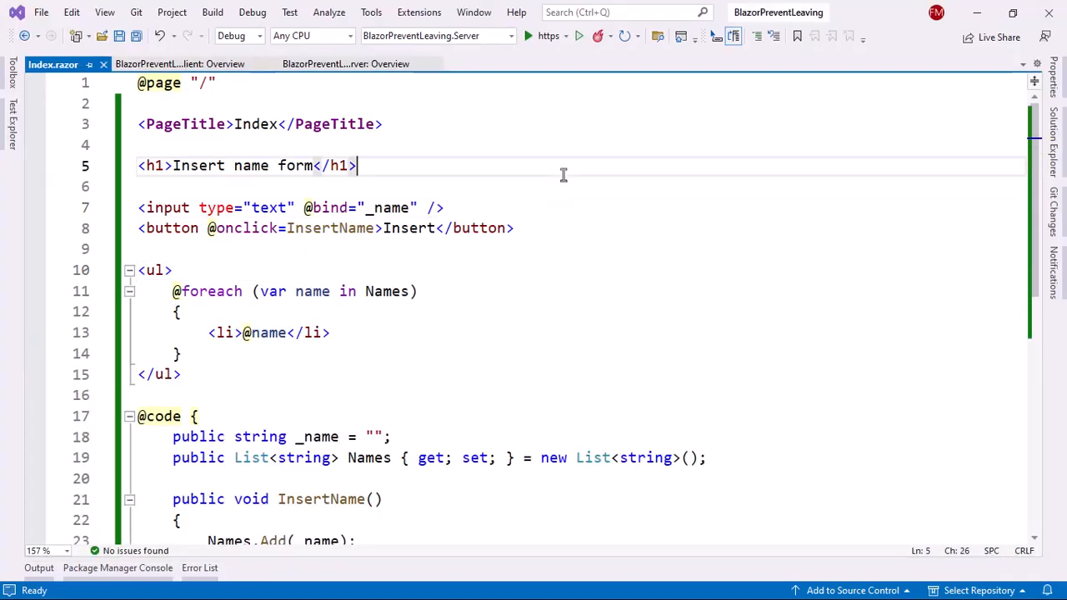
key(Enter)
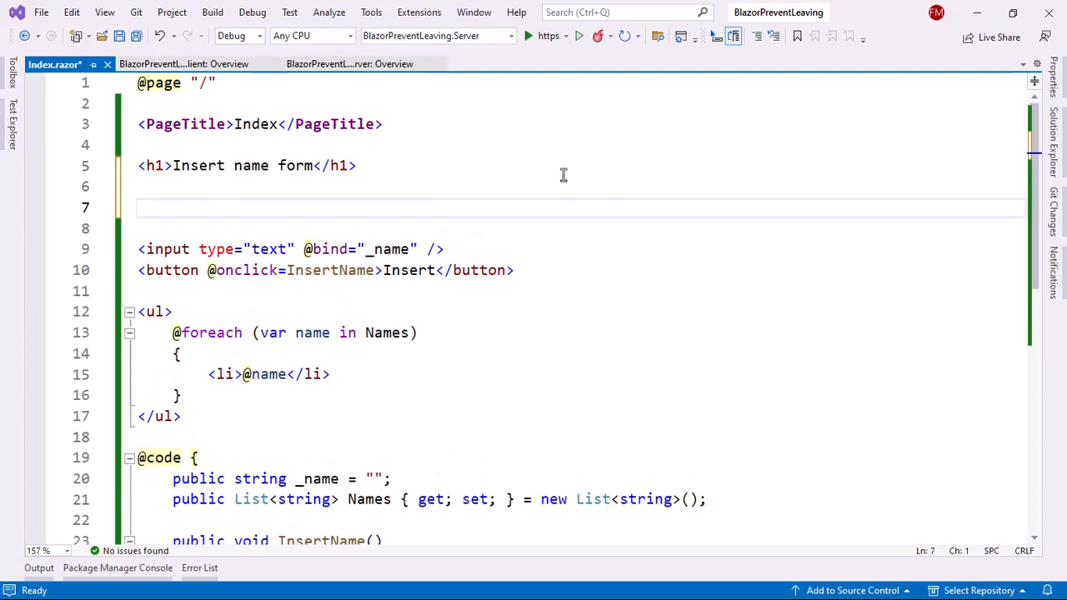
text(NavigationLock  />)
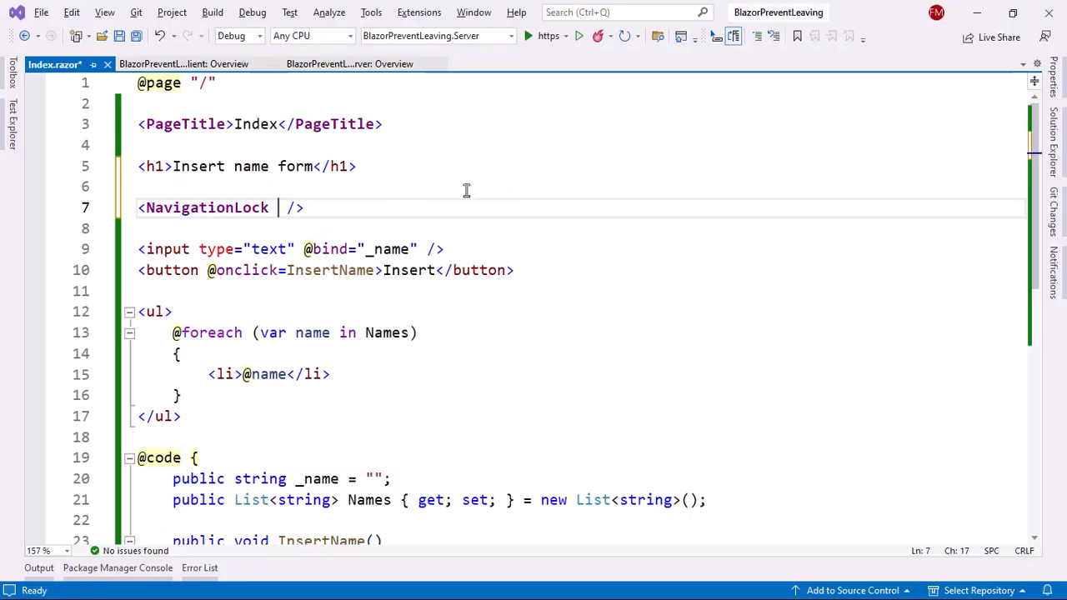
text(OnBeforeInternalNavigation=")
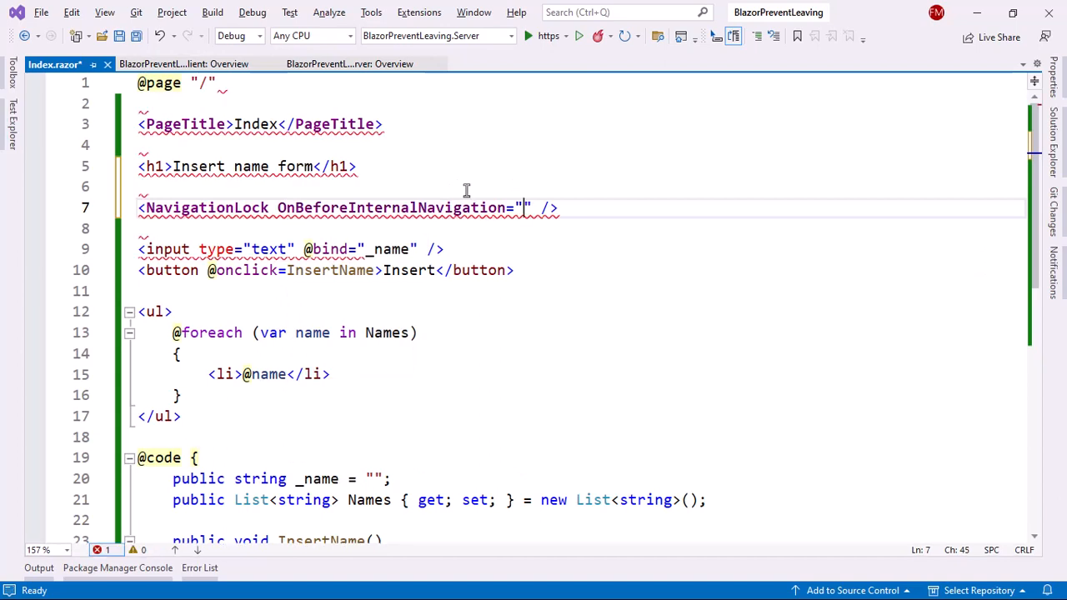
Step: Visit the app's Fetch data weather forecast page, then return to Index.razor
double_click(380, 206)
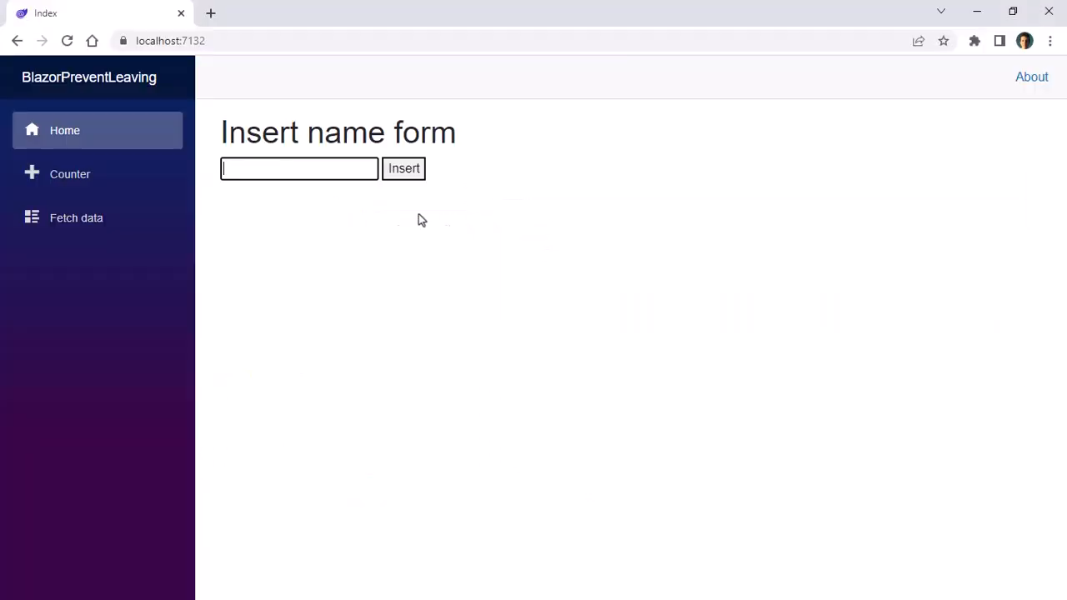
mouse_move(291, 207)
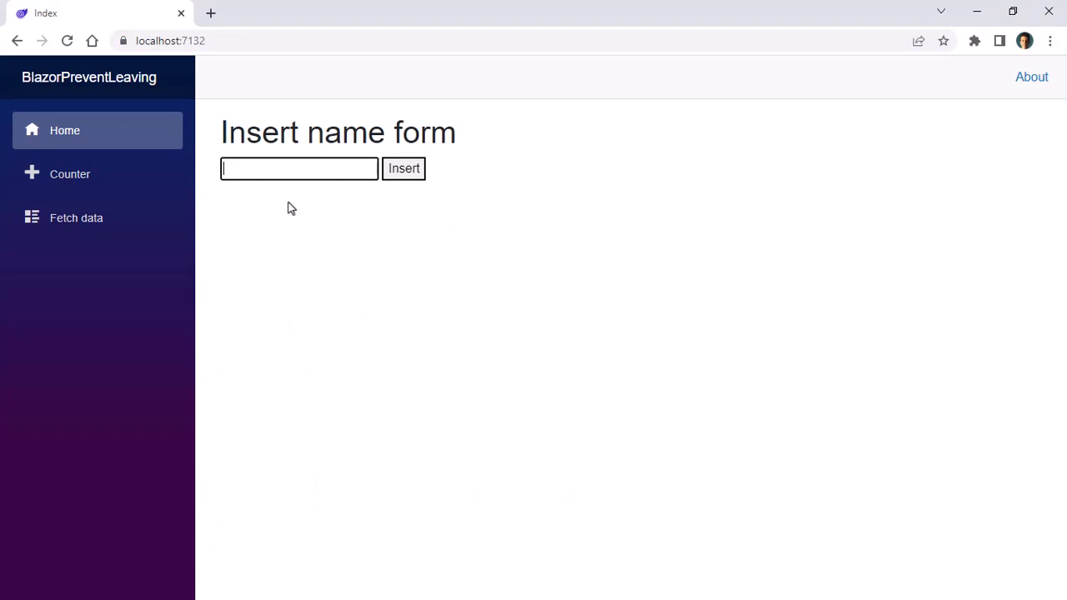
mouse_move(125, 181)
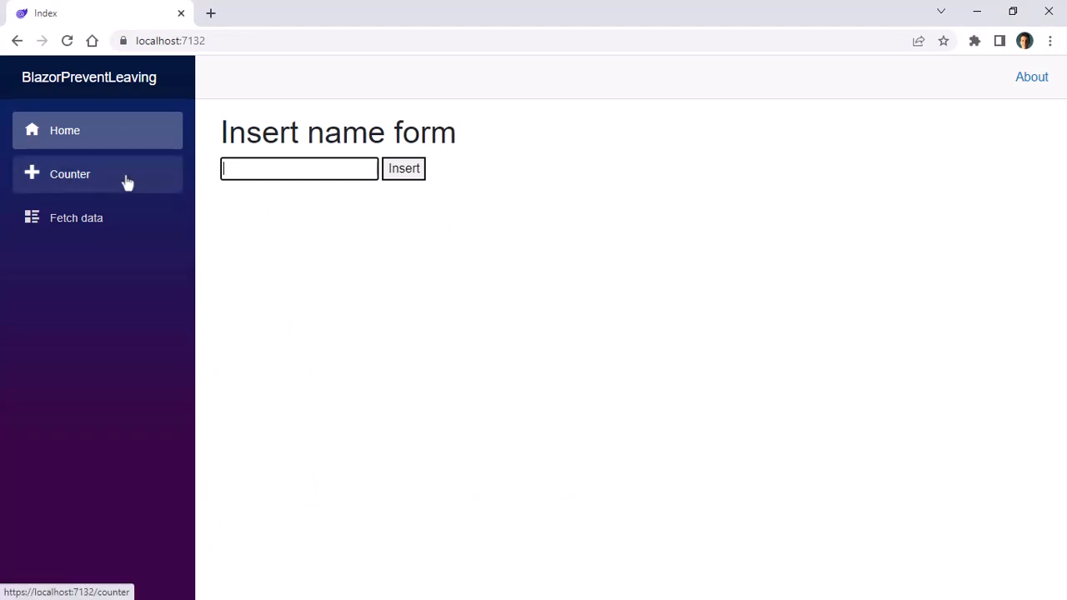
click(77, 217)
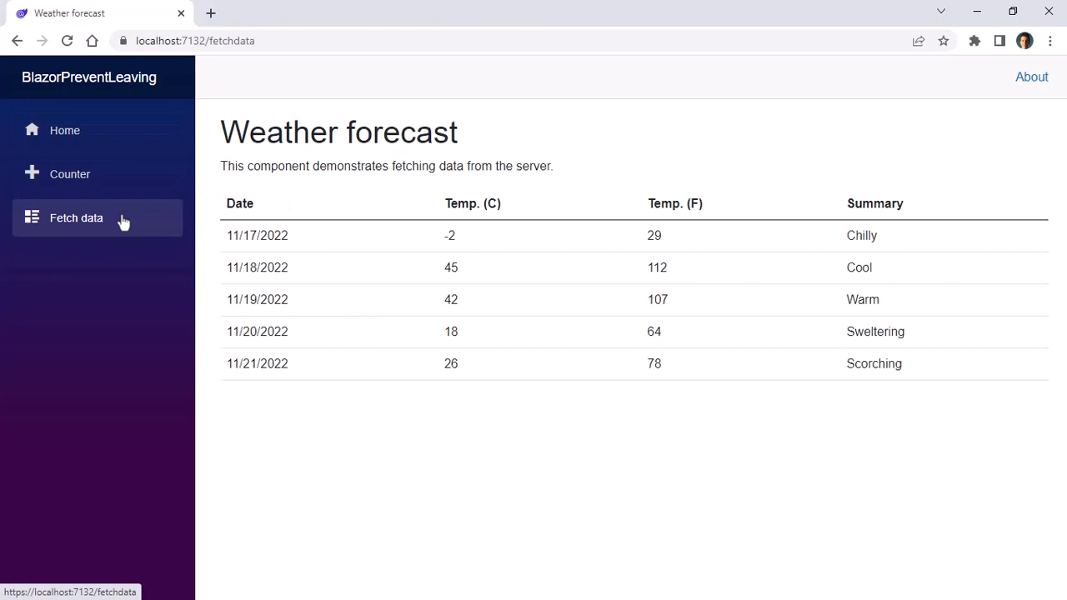
mouse_move(358, 180)
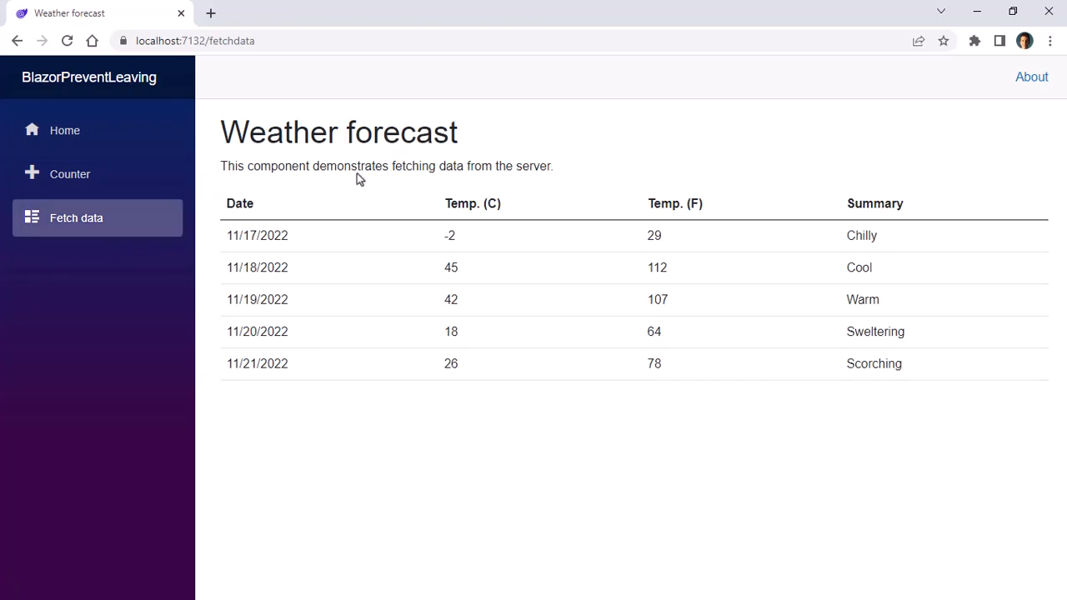
mouse_move(390, 133)
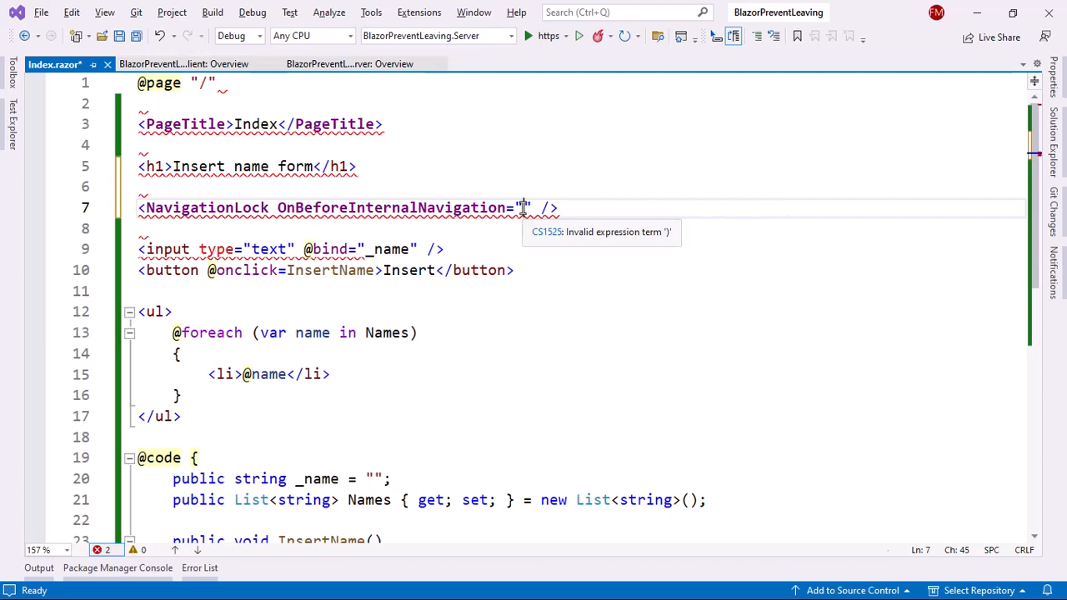
Step: Bind the attribute to OnBeforeInternalNavigation and declare private async Task OnBeforeInternalNavigation(LocationChangingContext context)
text(OnBeforeInternalNavigation)
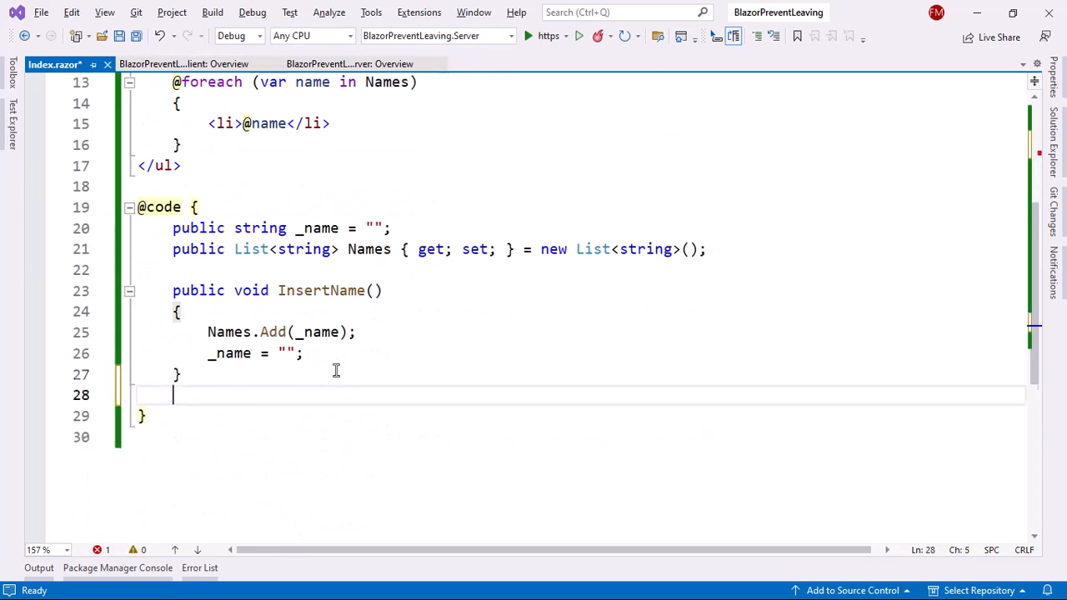
key(Return)
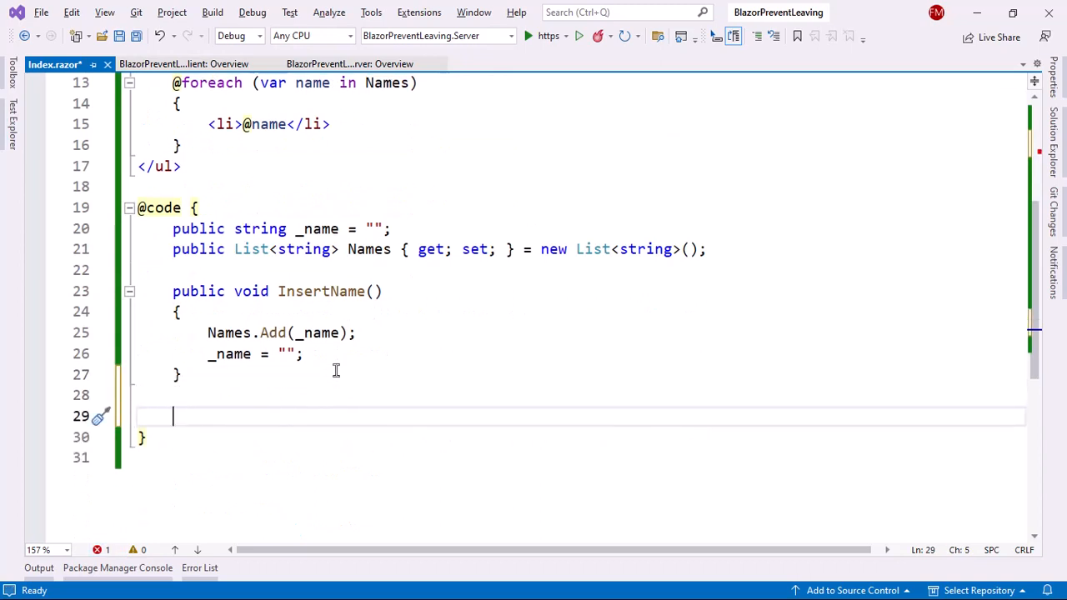
text(private async)
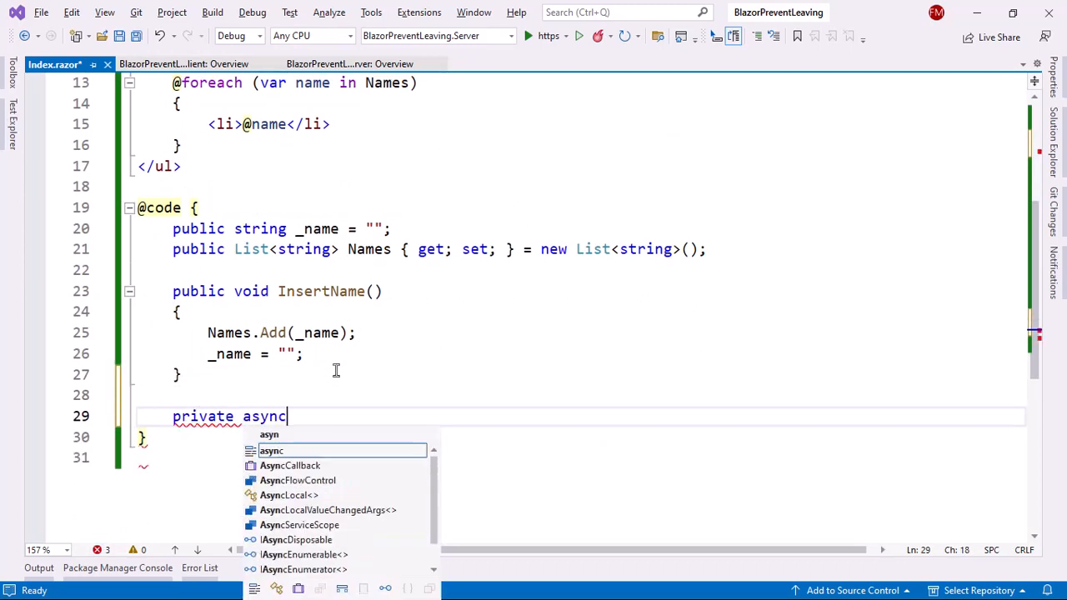
text(Task OnBeforeInternalNavigation)
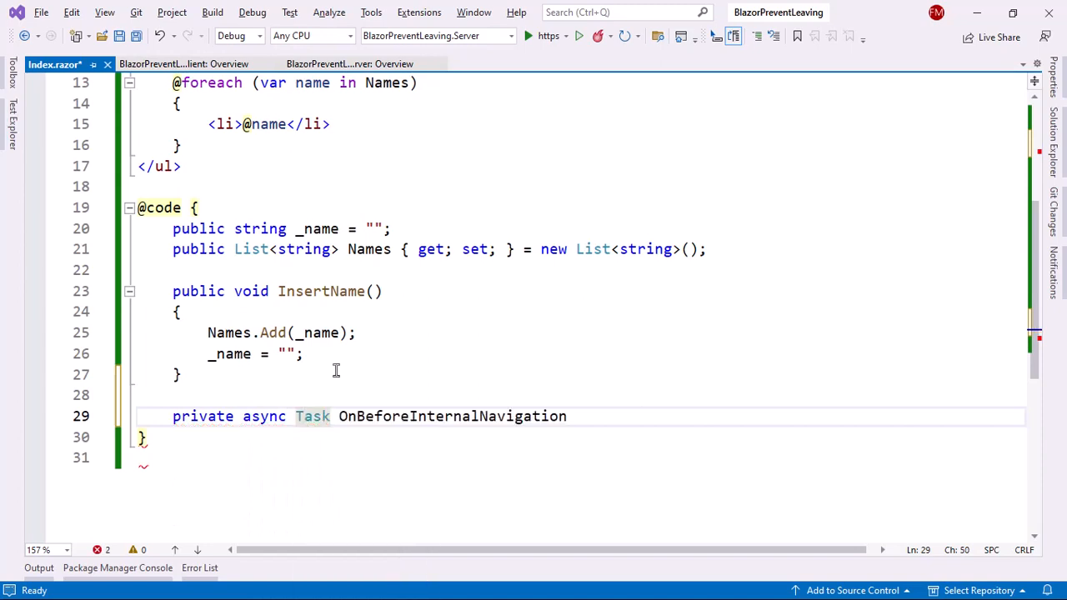
text(())
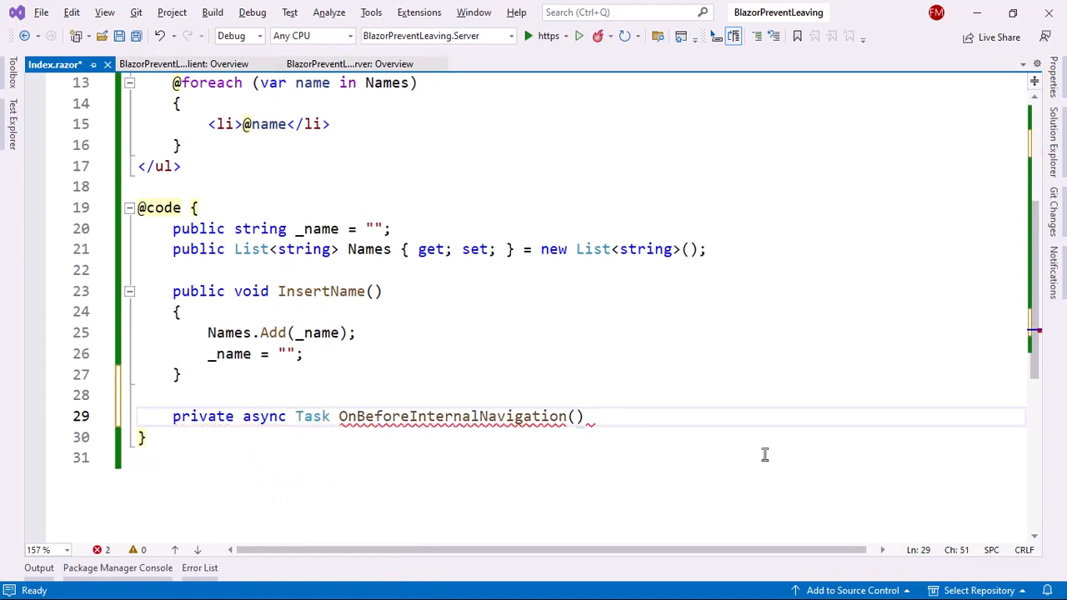
text(LocationChangingContext)
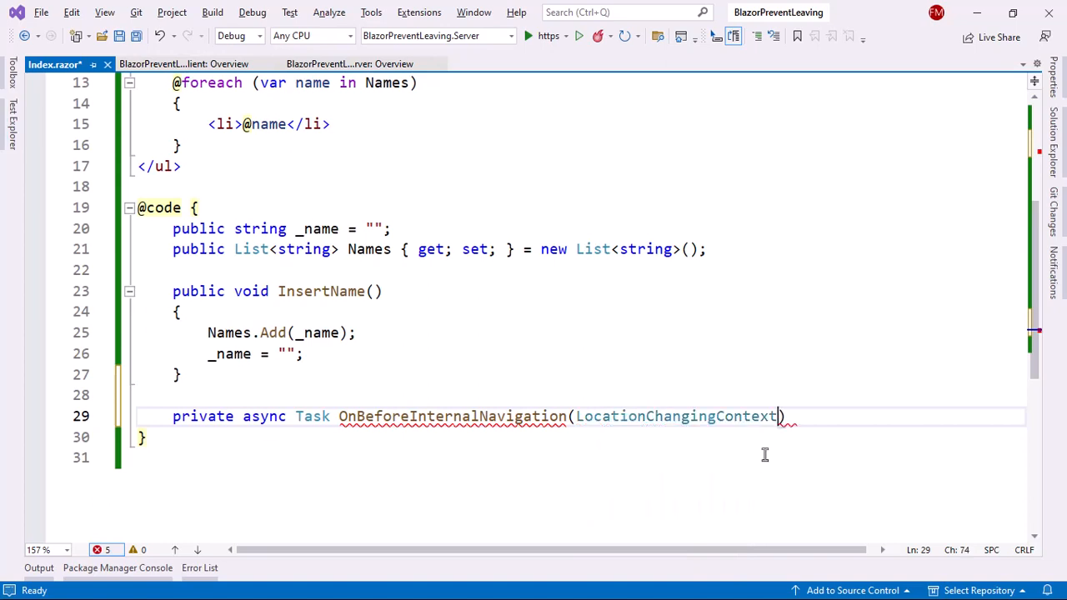
text(_context))
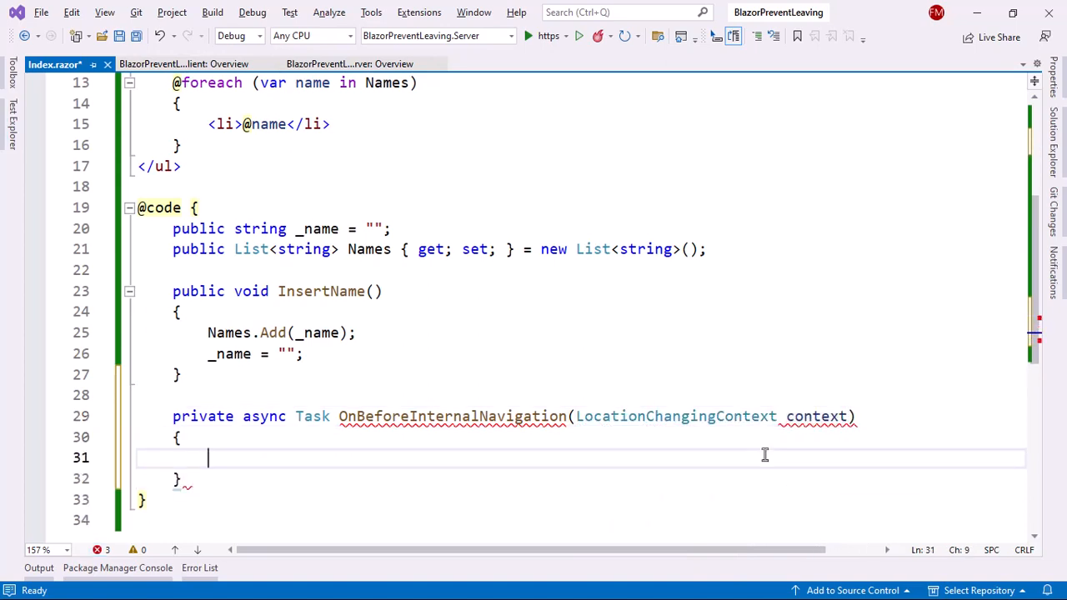
double_click(817, 417)
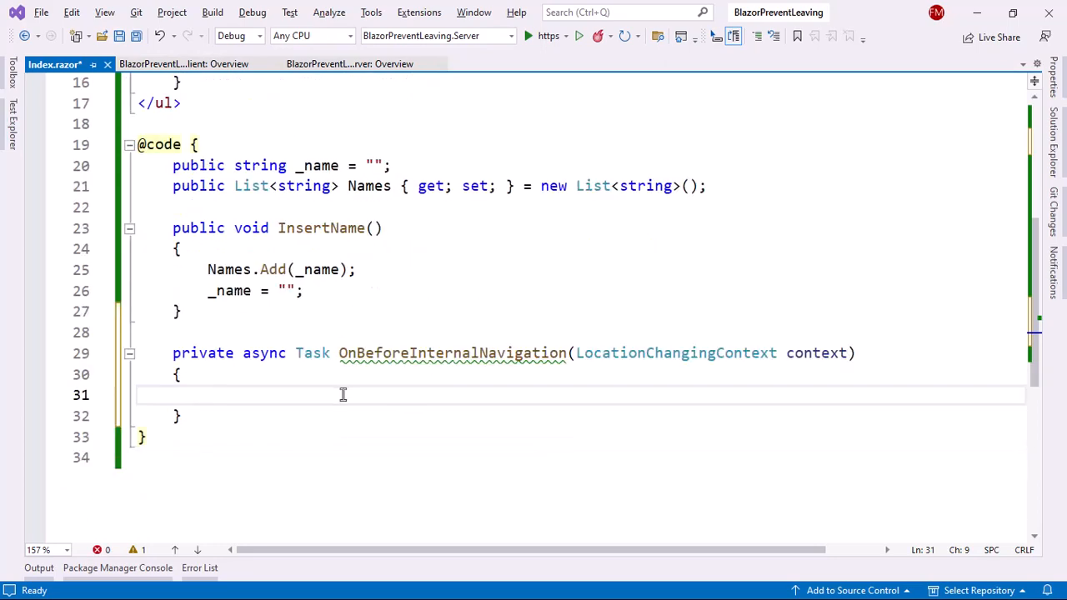
scroll(up, 3)
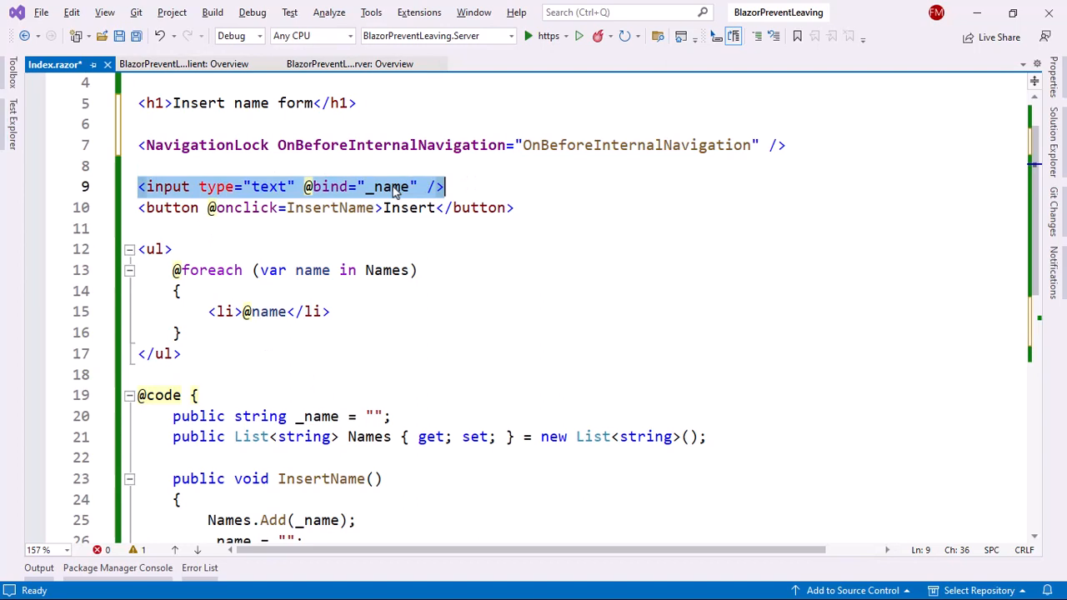
click(344, 417)
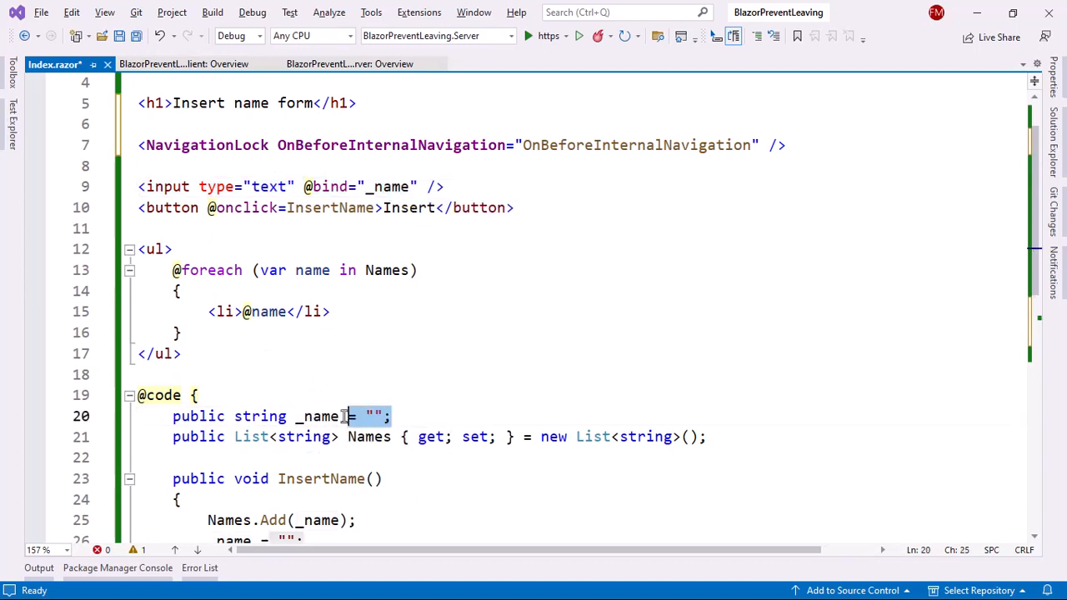
double_click(318, 417)
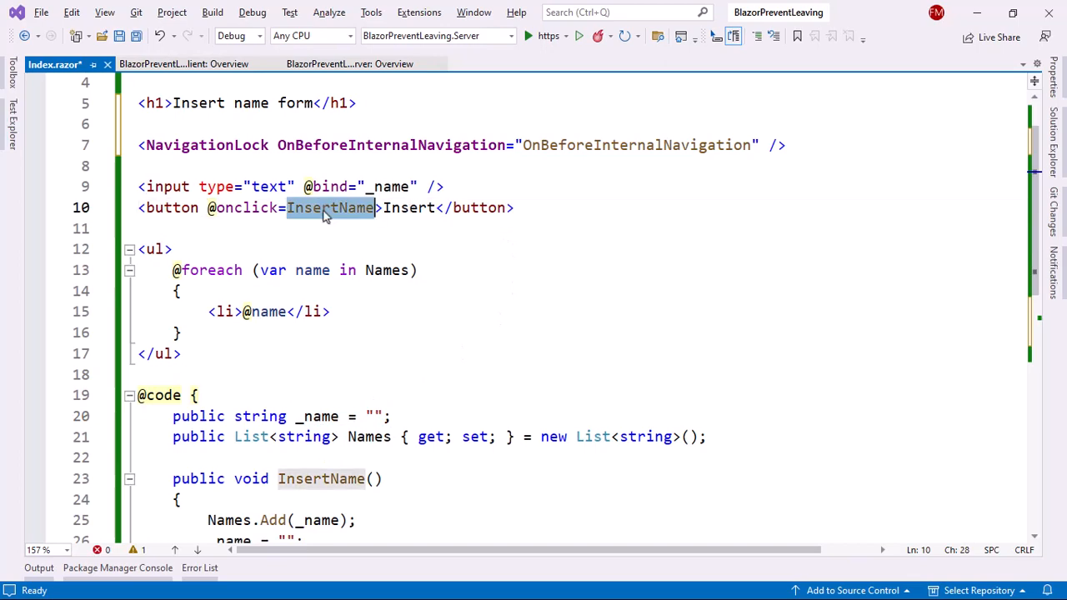
scroll(down, 3)
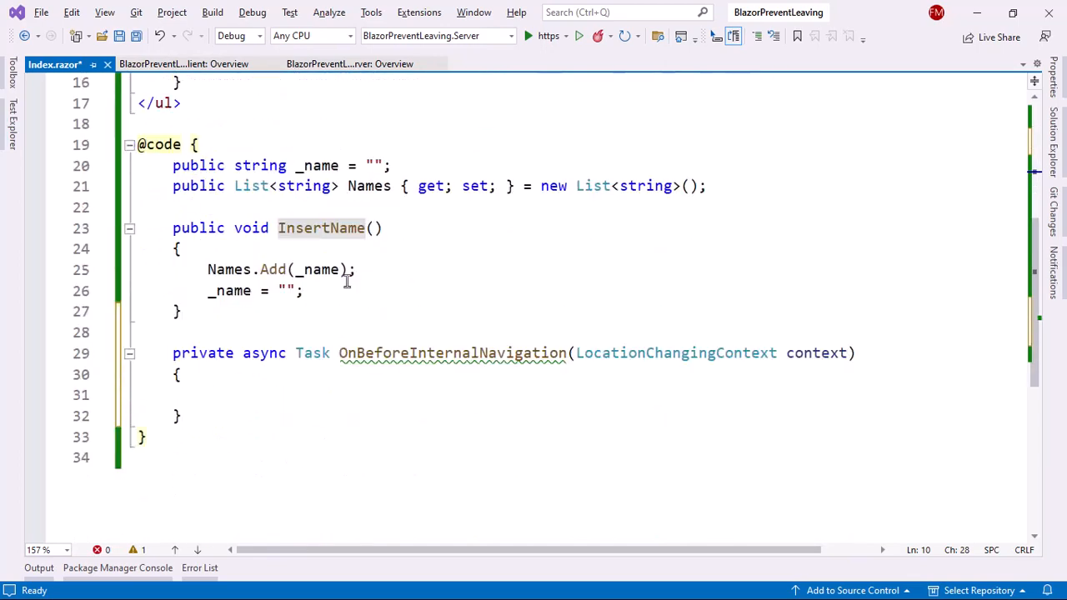
double_click(223, 270)
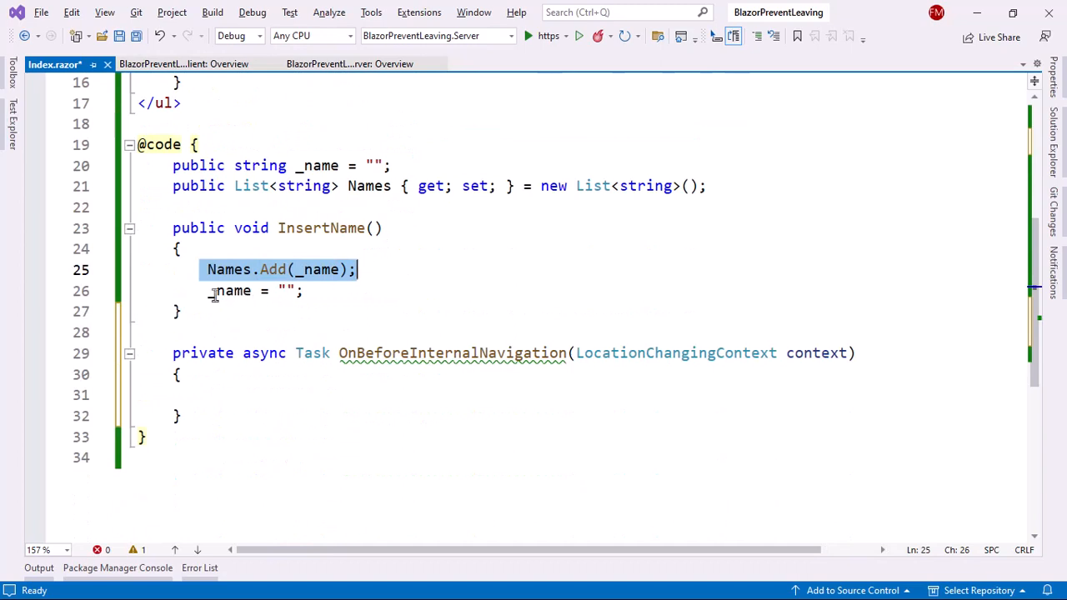
Step: In the handler write if (_name != "") { var confirm = await to guard on a non-empty name
click(257, 290)
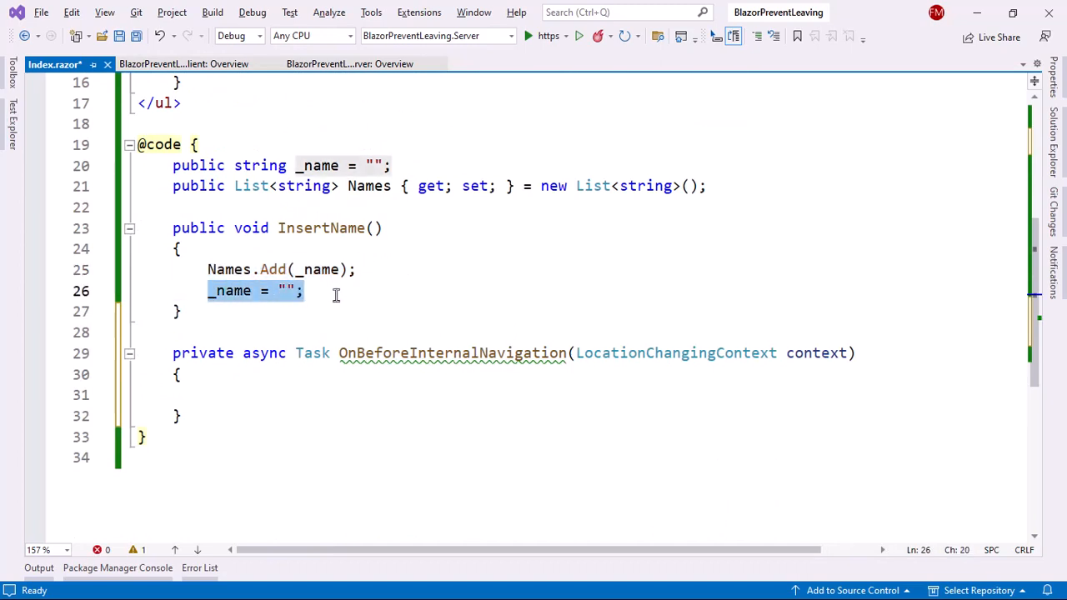
click(297, 393)
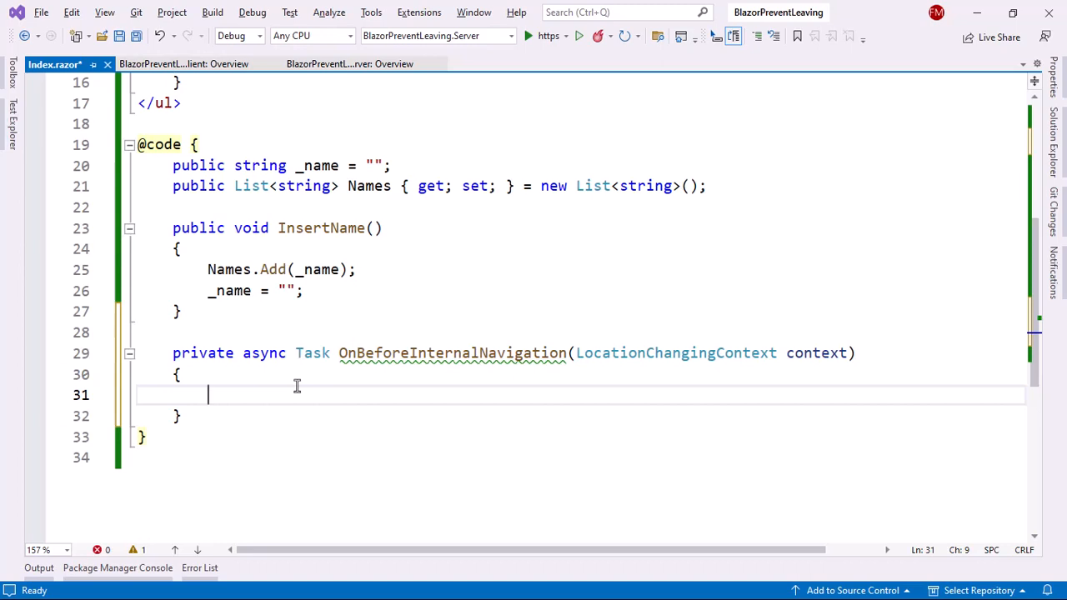
text(if (_name ))
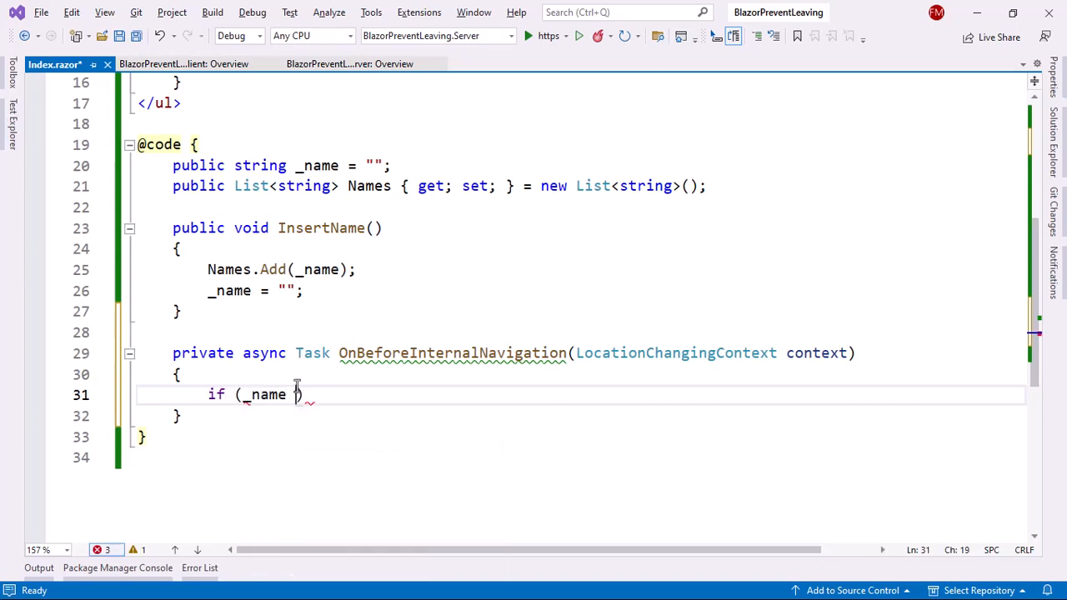
text(= "")
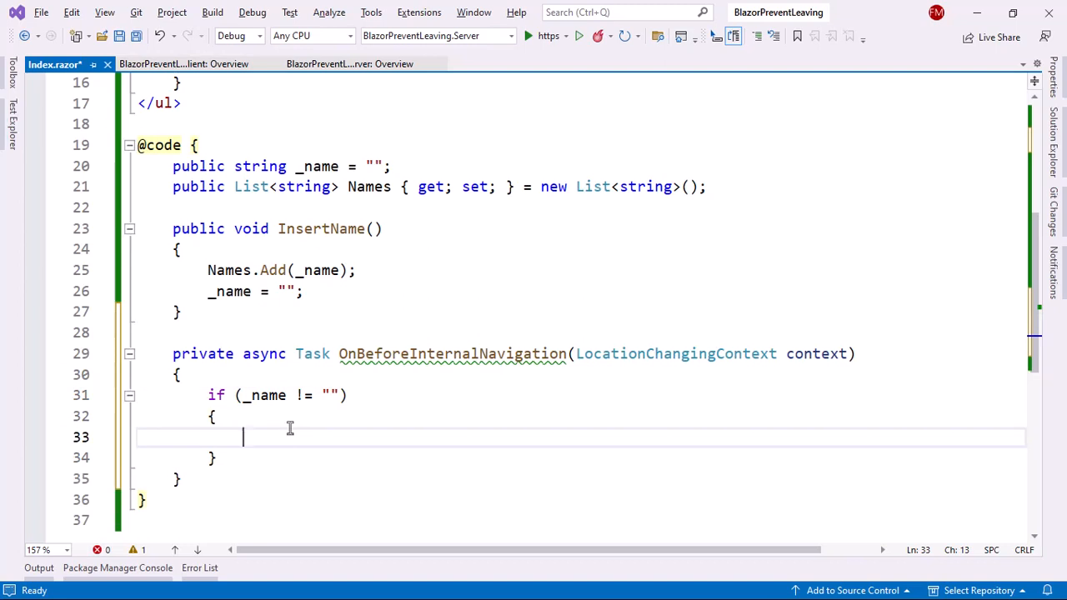
text(var confirm =)
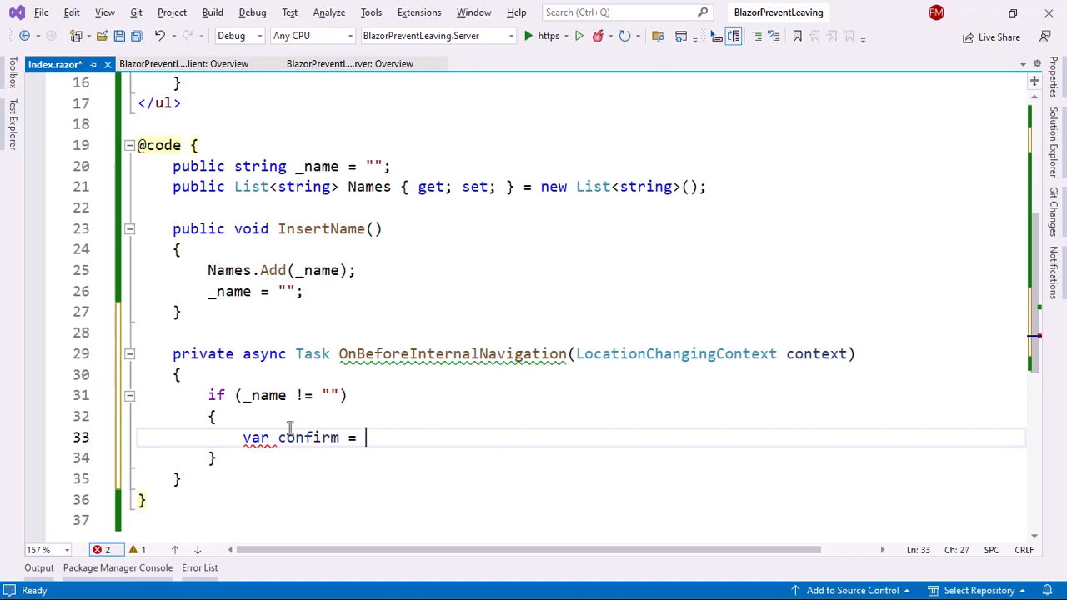
text(await)
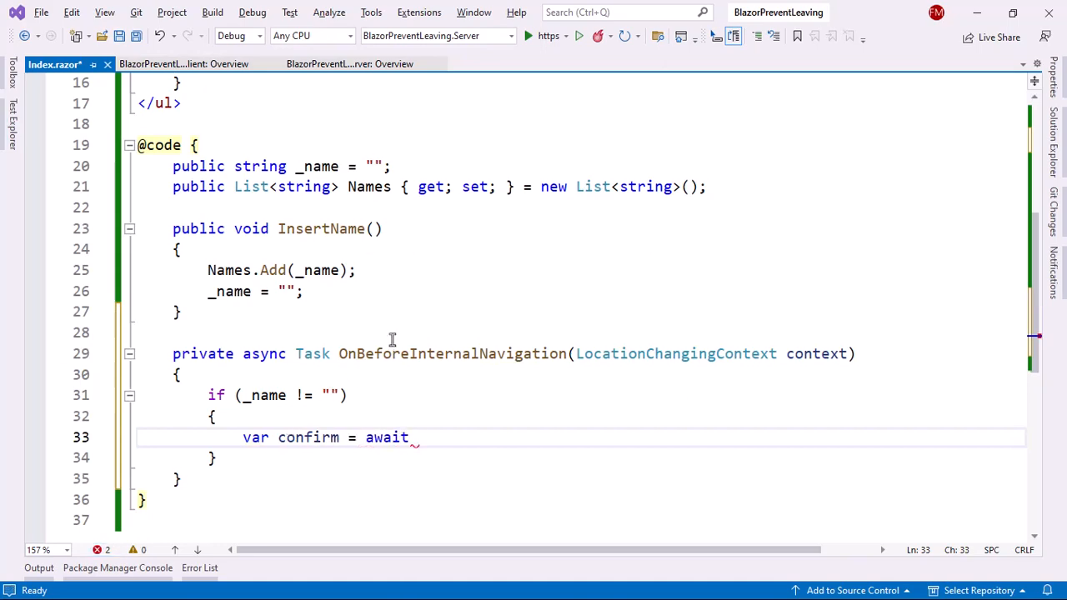
scroll(up, 3)
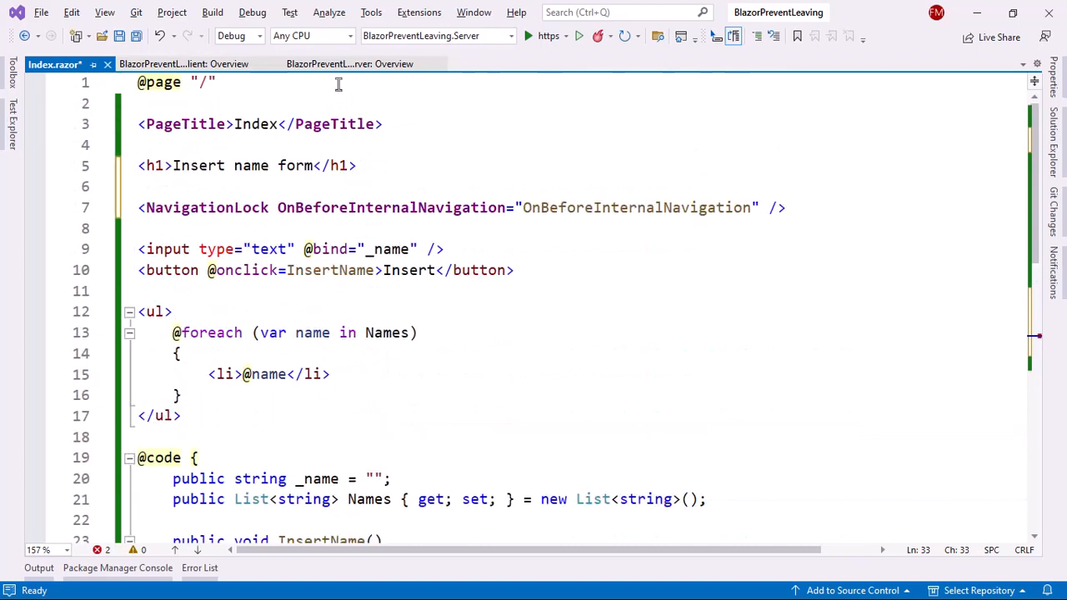
key(Enter)
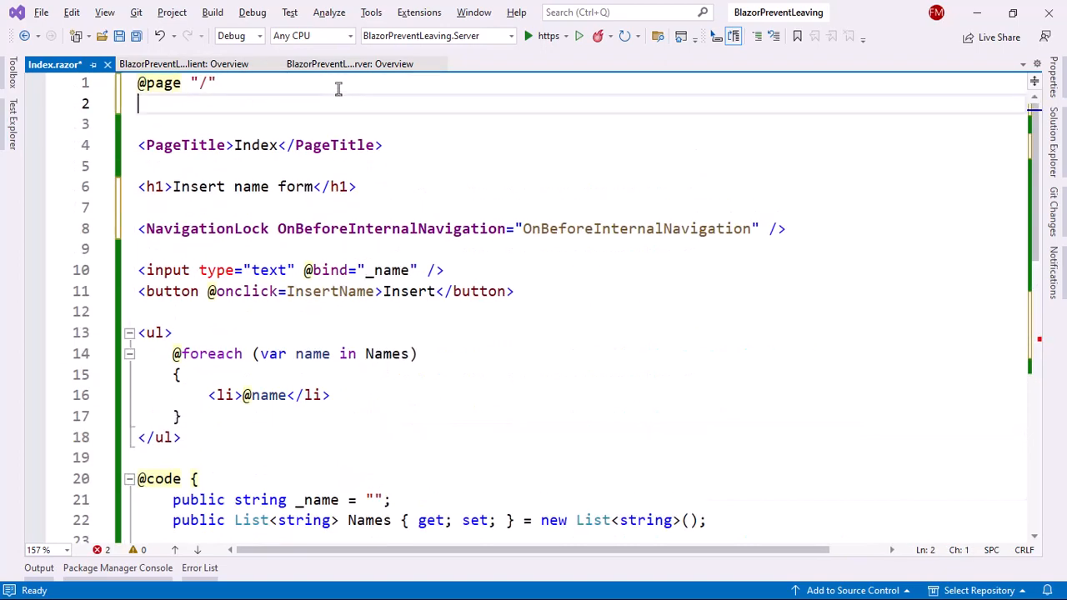
text(@innject)
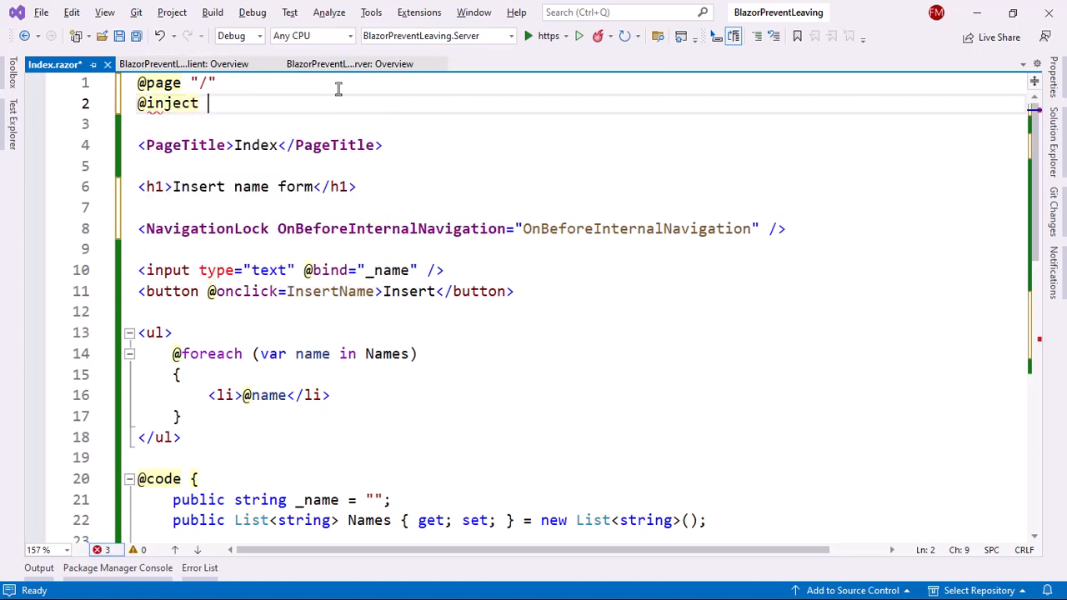
text(IJSRun)
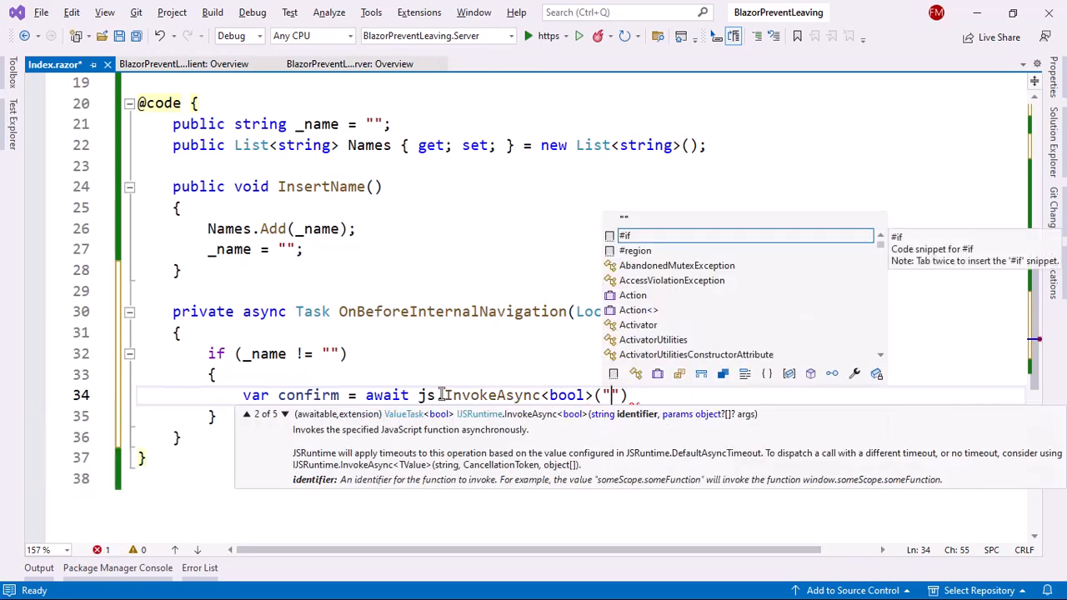
Step: Complete js.InvokeAsync<bool>("confirm", ...) and add if (!confirm) { context.PreventNavigation(); }, then switch to the app
text(con)
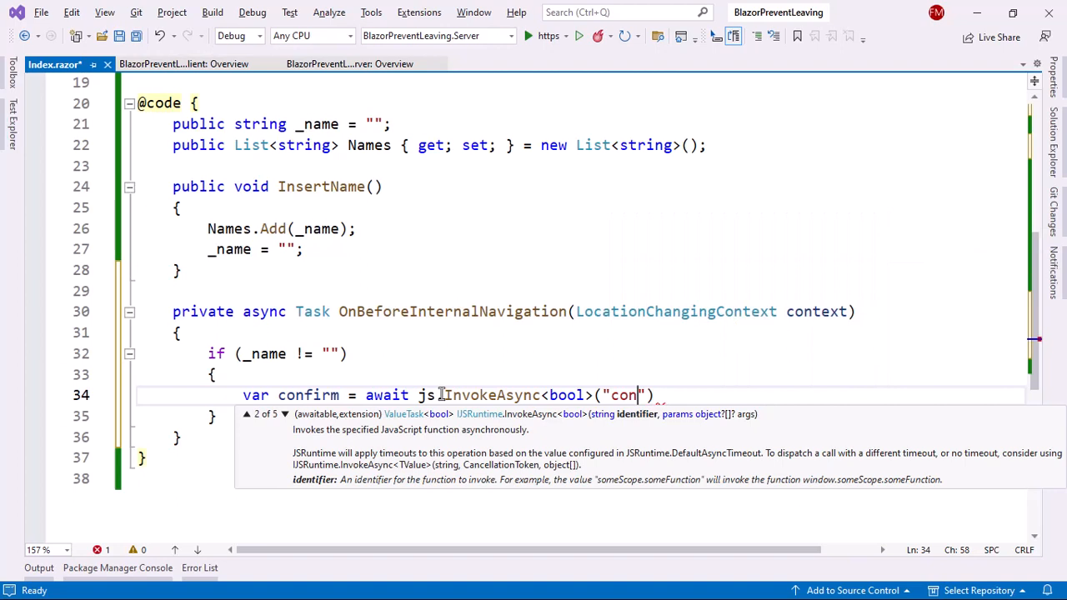
text(firm", "Do you wish to leave and lose the pending changes?)
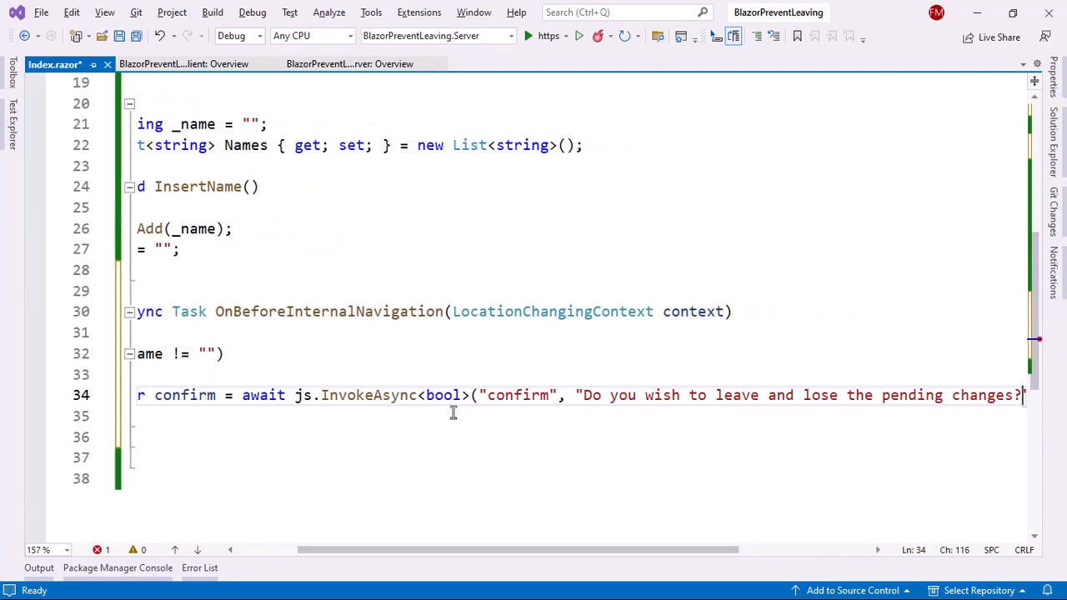
click(294, 395)
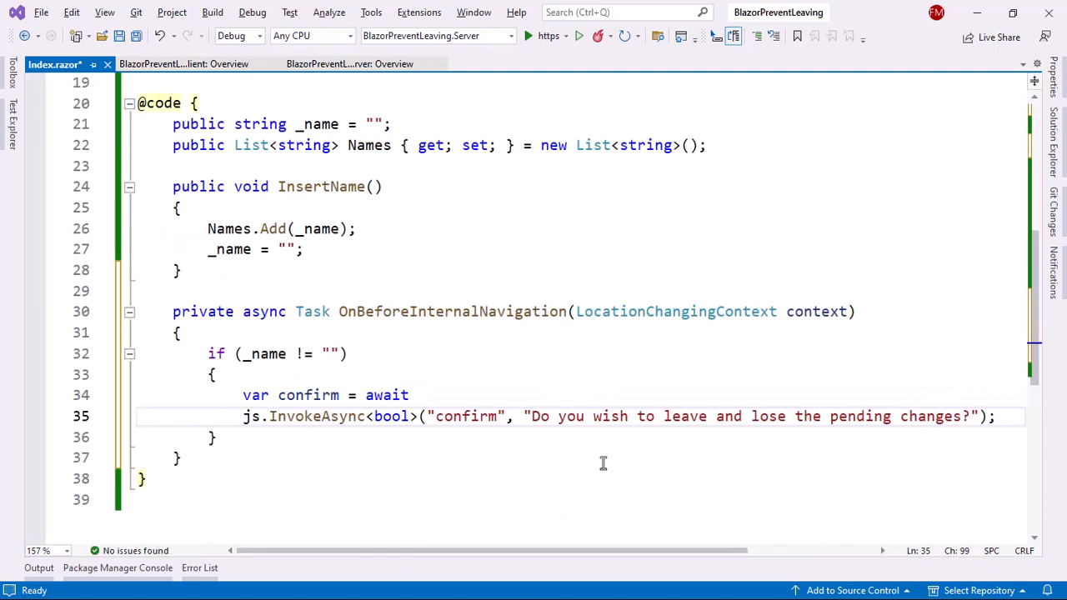
text(if (!confirm)
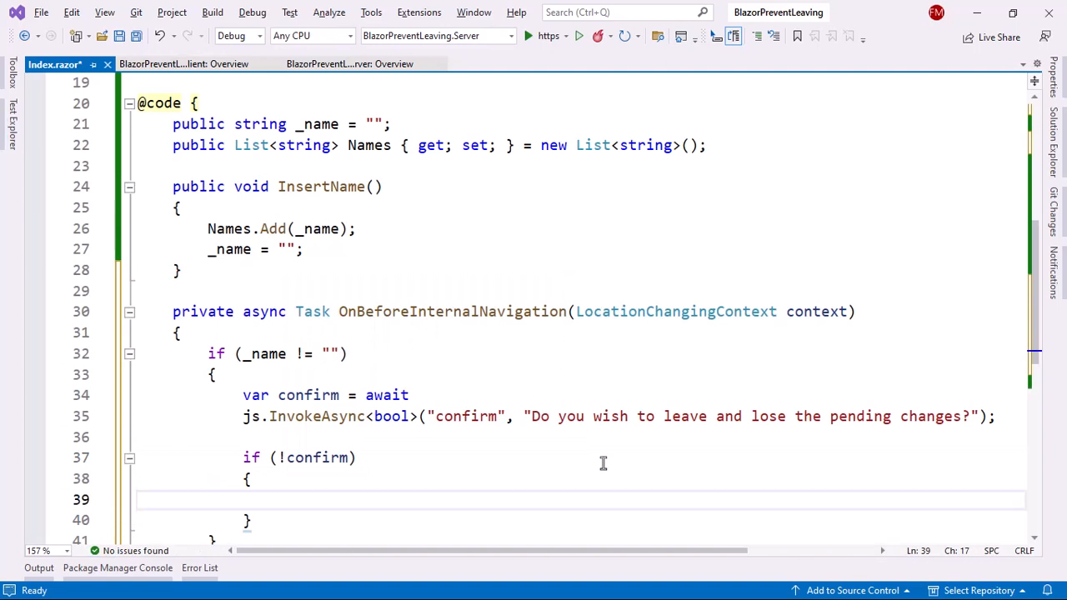
text(context.preventNavigation();)
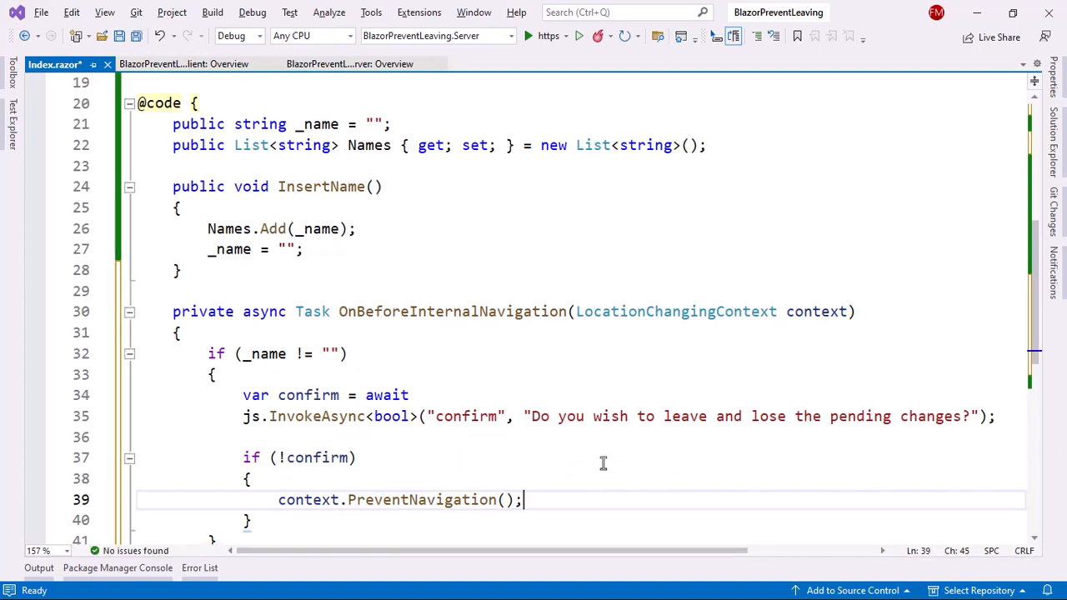
click(527, 35)
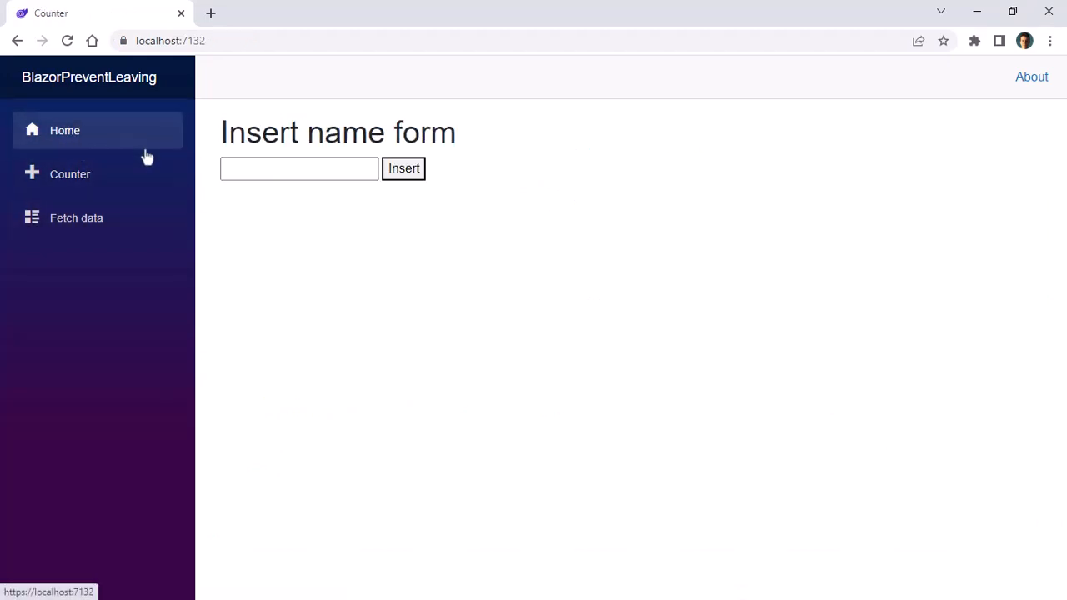
text(Felip)
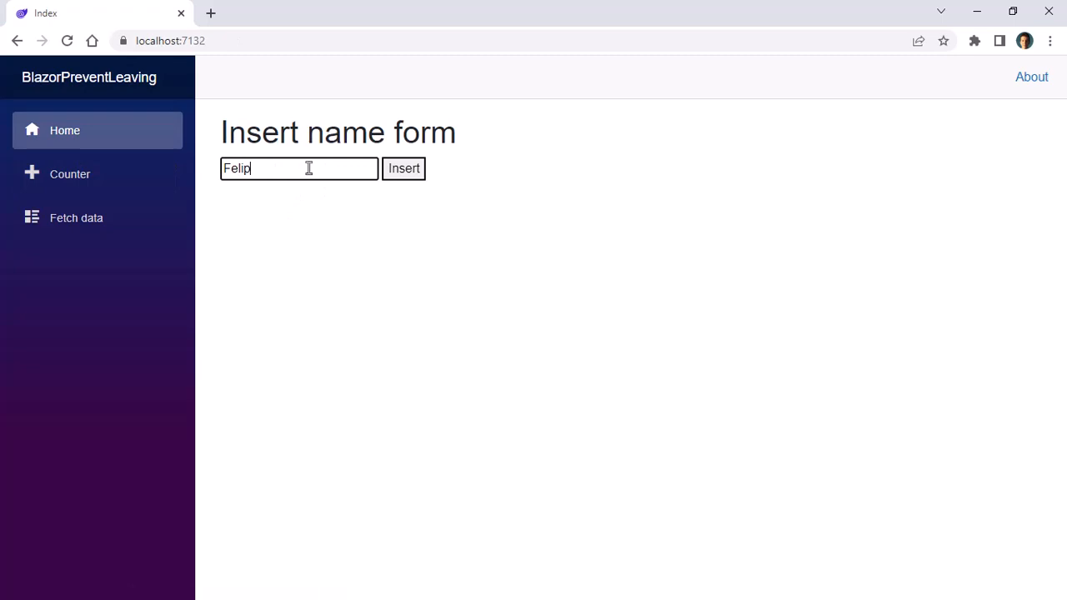
click(403, 169)
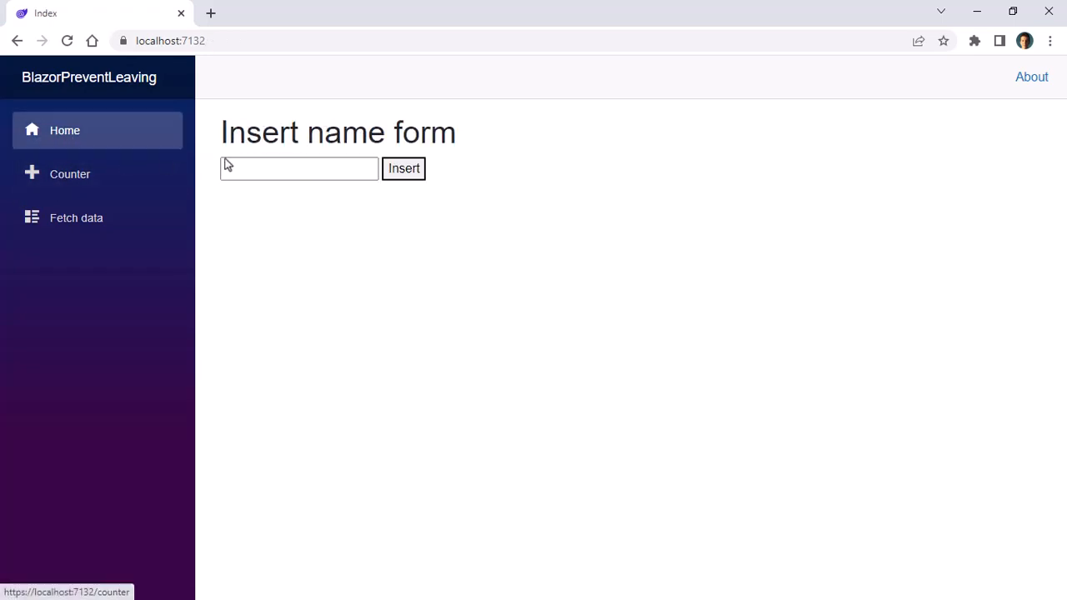
text(Claudia)
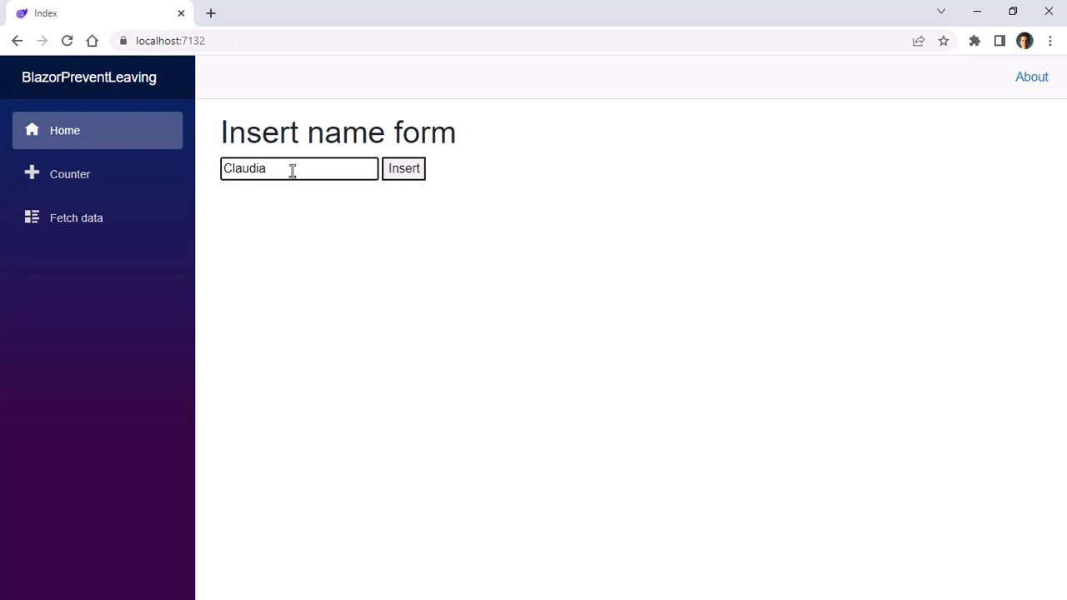
mouse_move(90, 171)
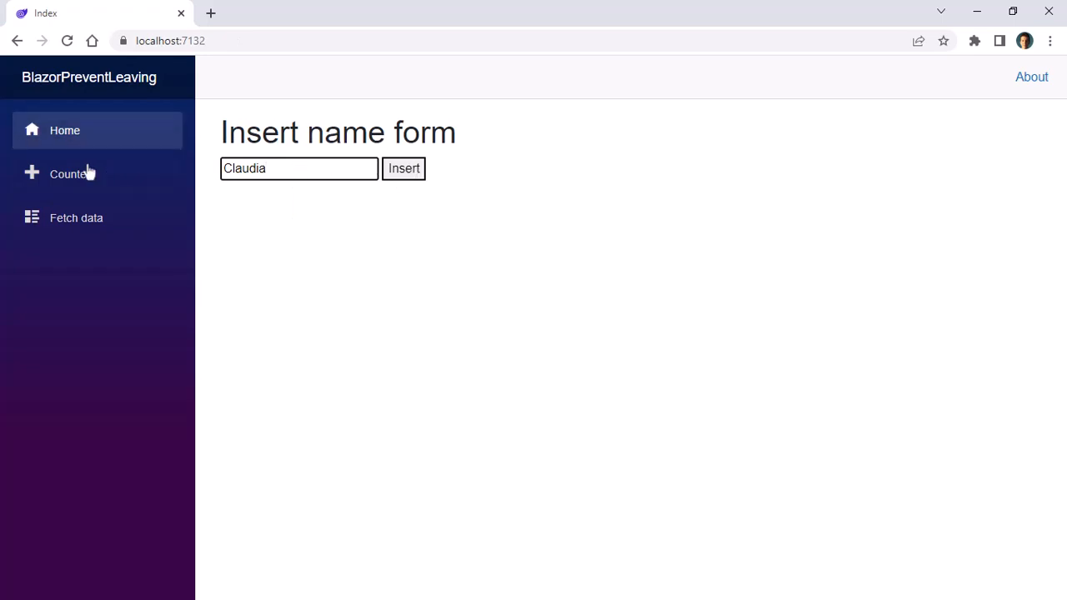
click(70, 174)
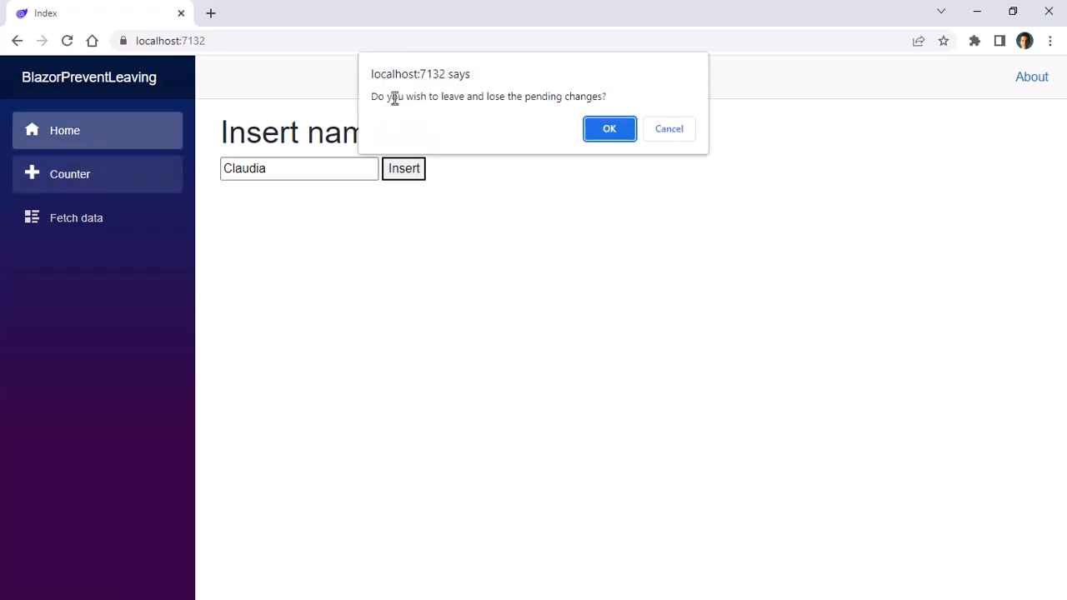
click(669, 128)
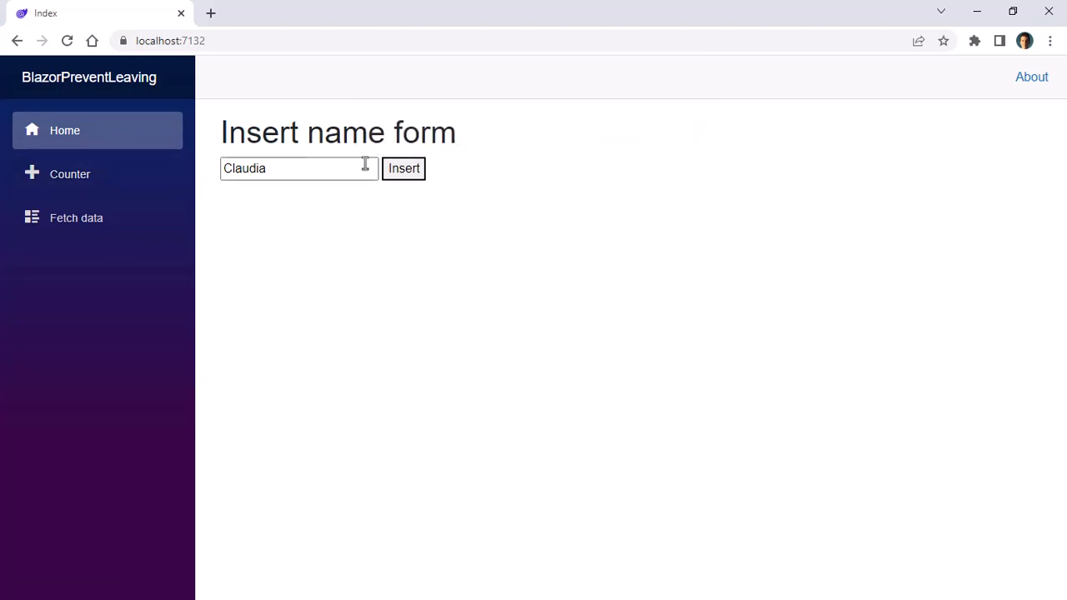
click(70, 173)
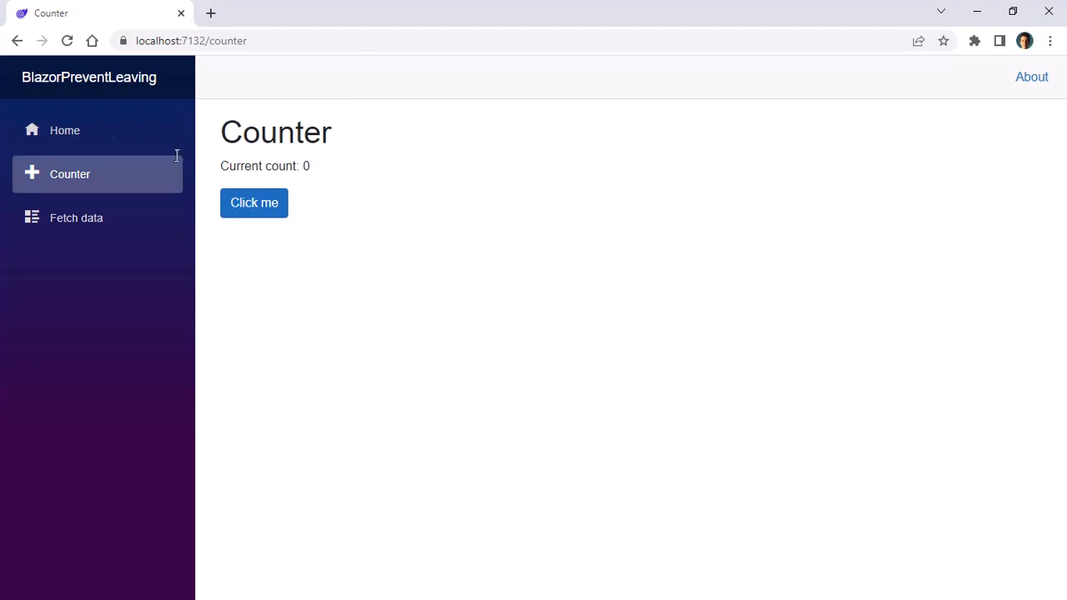
click(65, 130)
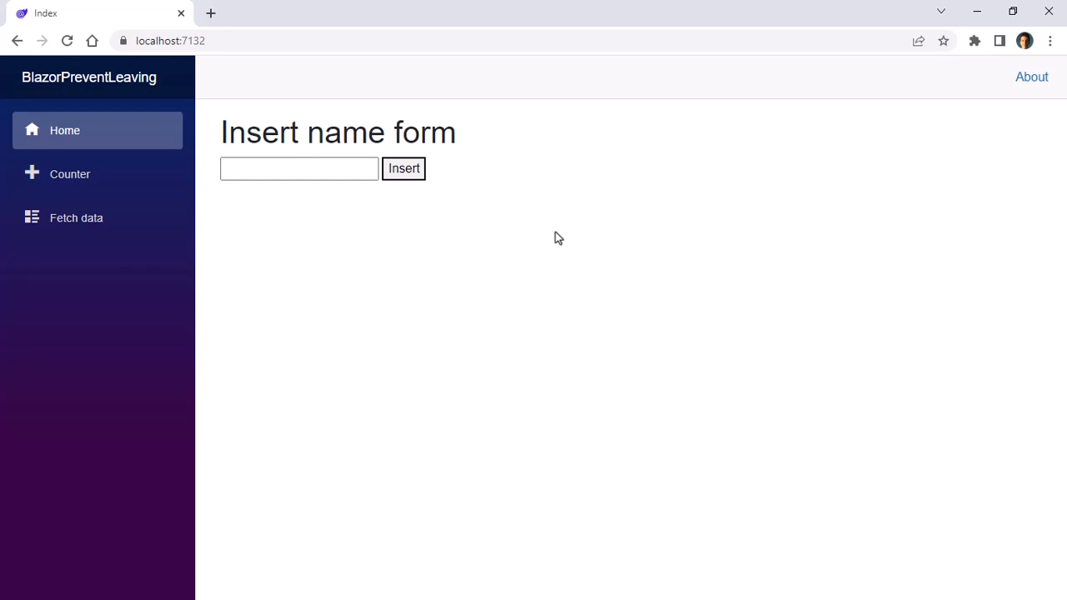
text(Fl)
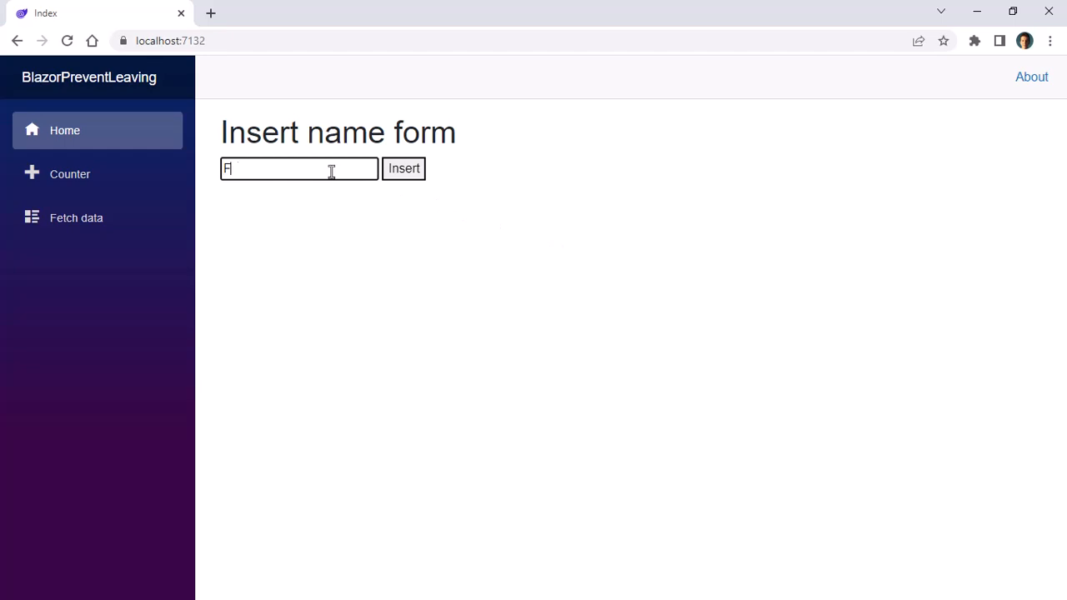
text(Felipe)
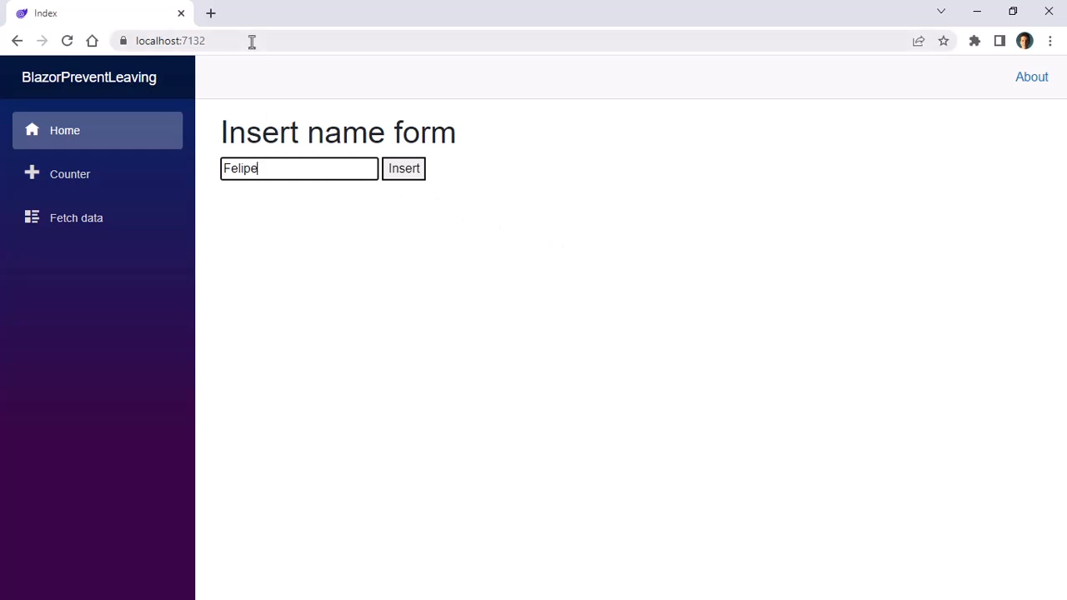
click(200, 40)
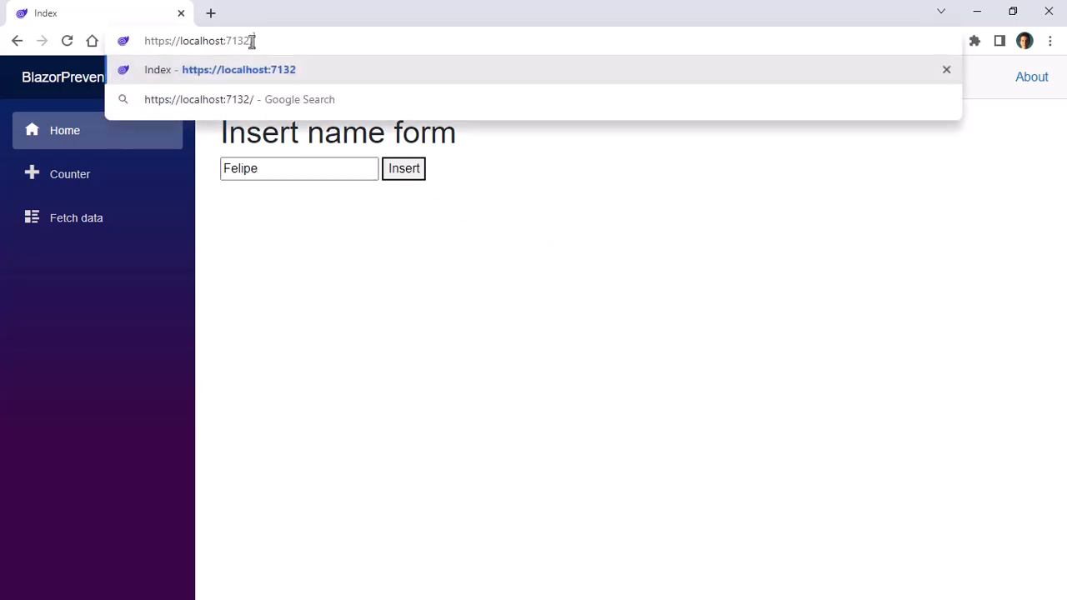
text(/counter)
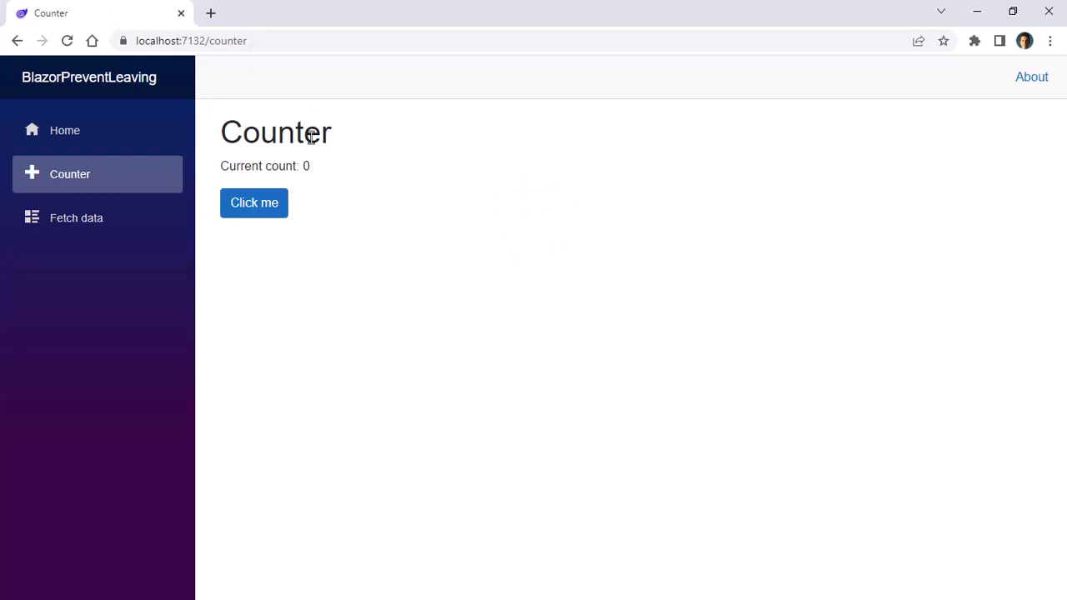
mouse_move(310, 154)
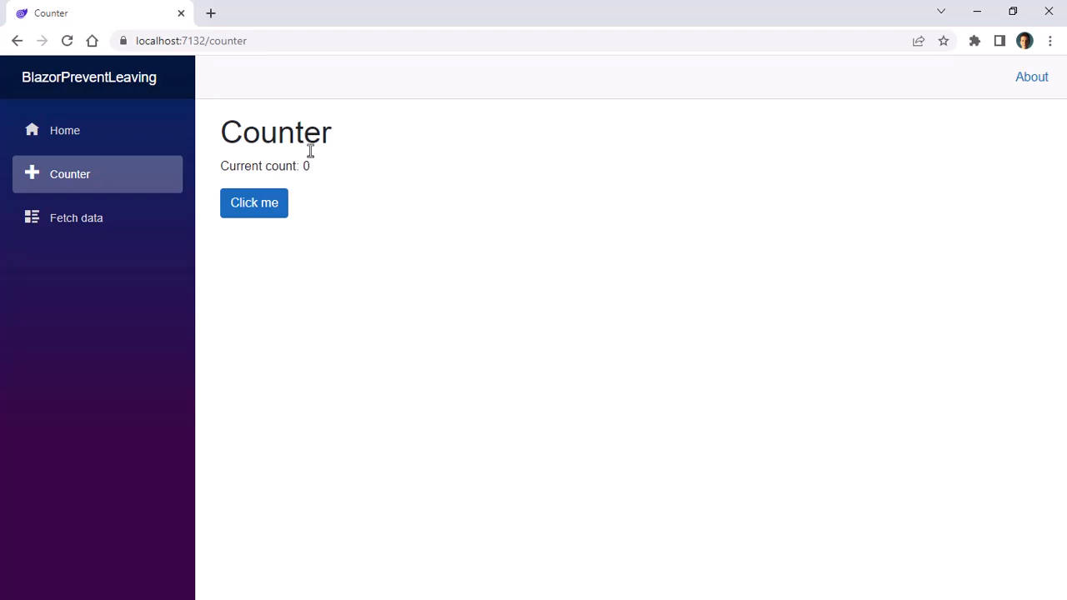
click(63, 130)
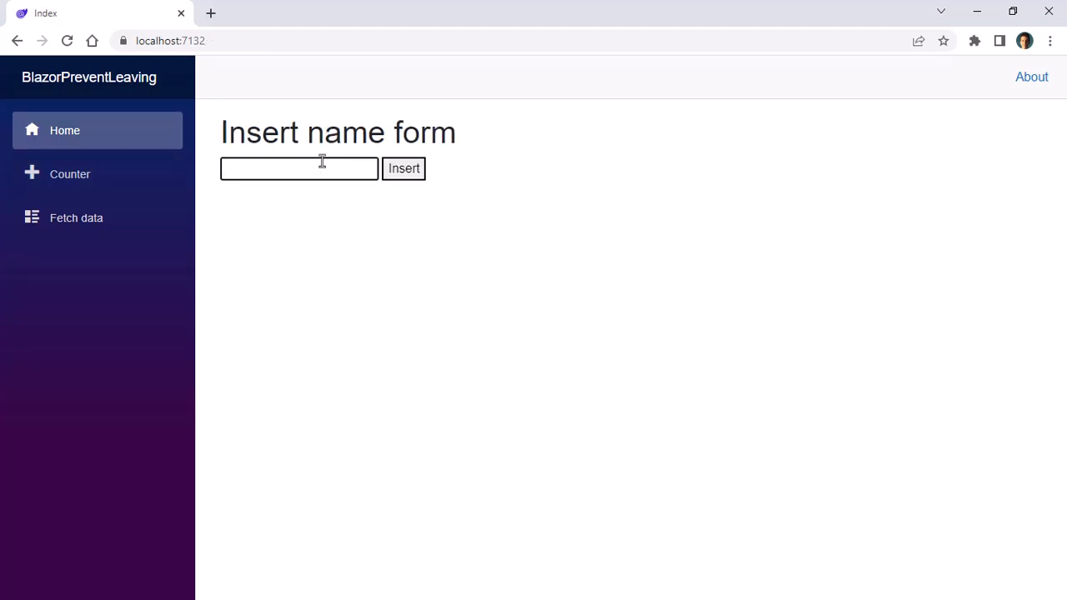